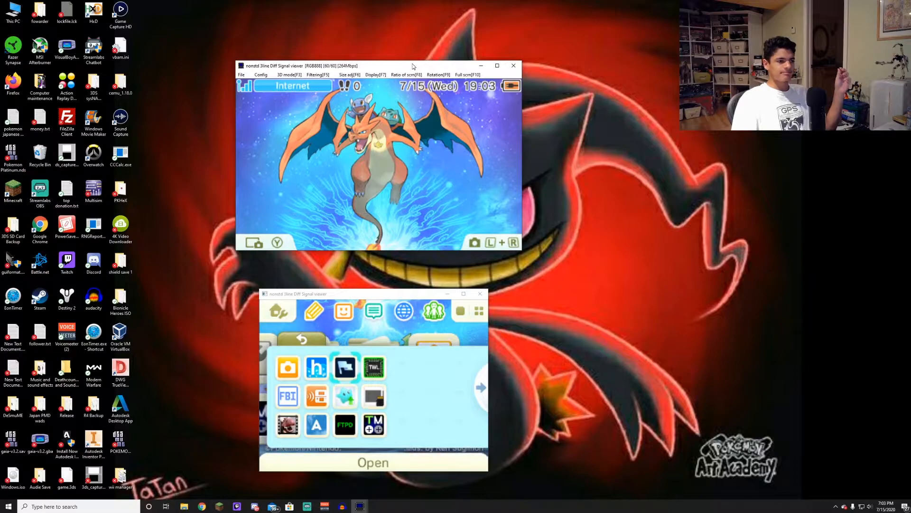
# Answer NO to 'Continue operations?' and finish with the PC storage boxes.
pyautogui.click(345, 367)
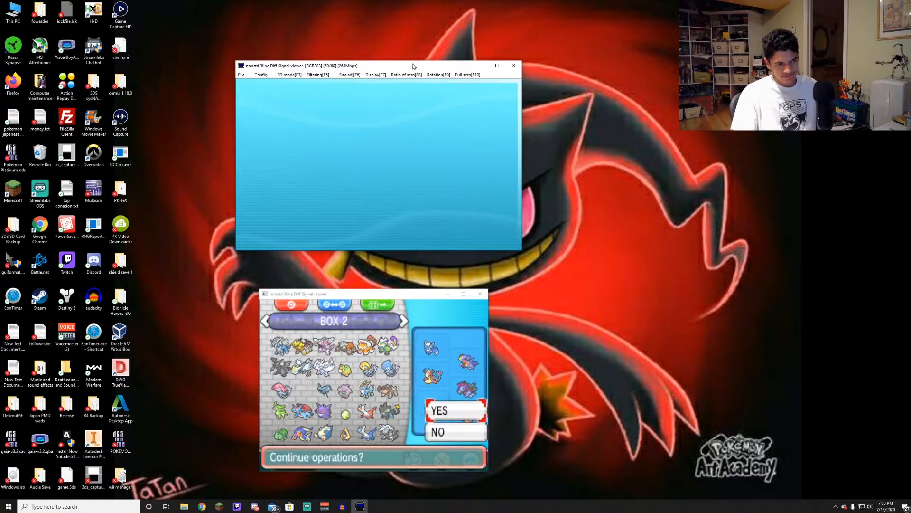
pyautogui.click(455, 411)
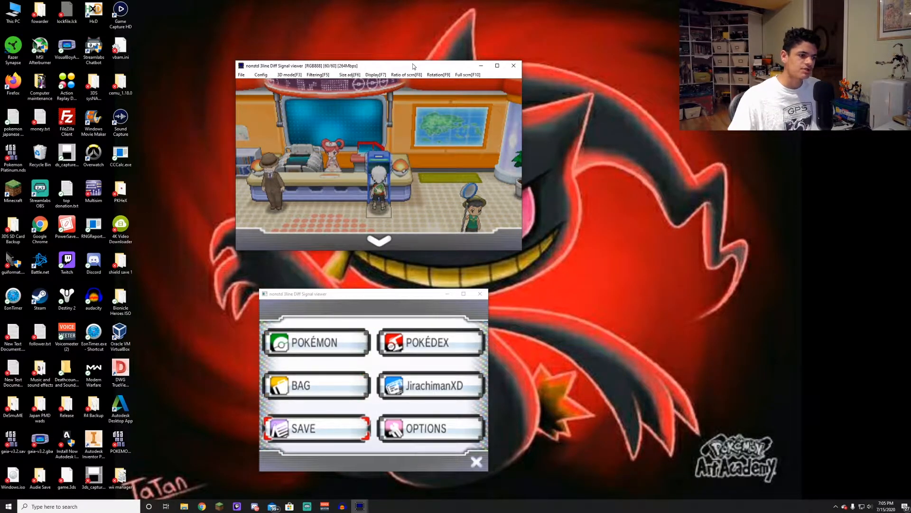
# Save the game, then start a new Checkpoint backup of the Omega Ruby save and confirm it.
pyautogui.click(316, 428)
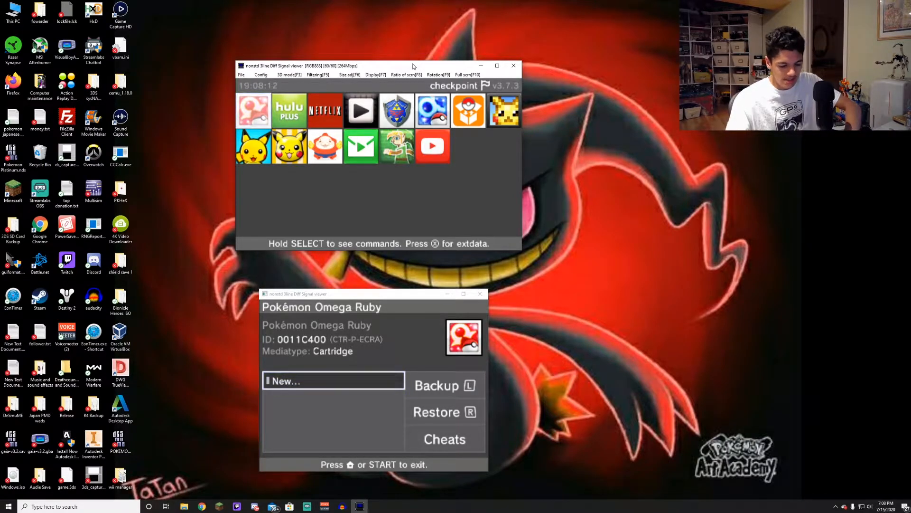
pyautogui.click(436, 385)
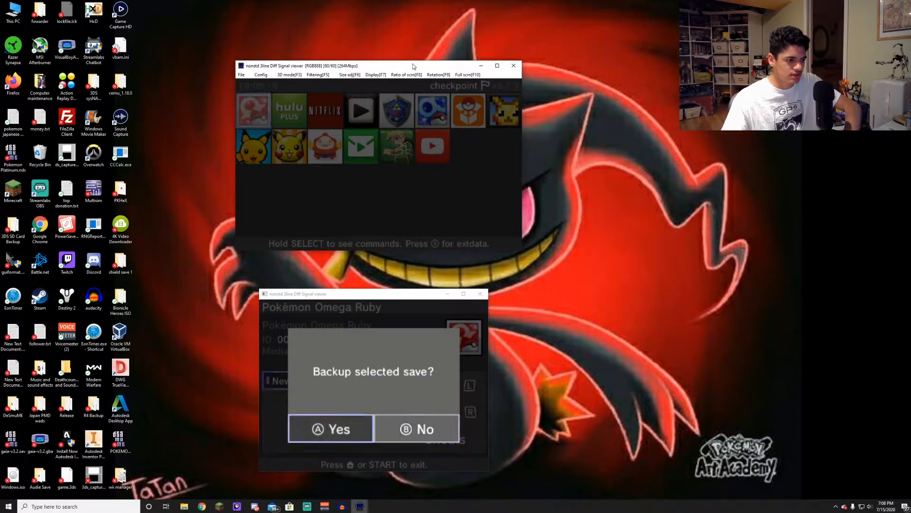
pyautogui.click(331, 429)
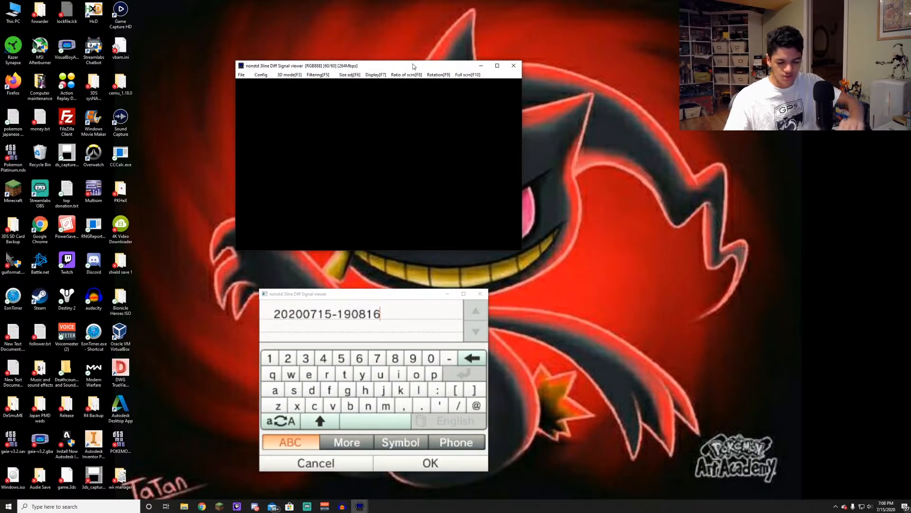
# Replace the default timestamp name with 'OR save 1' and finish naming the backup.
pyautogui.click(472, 358)
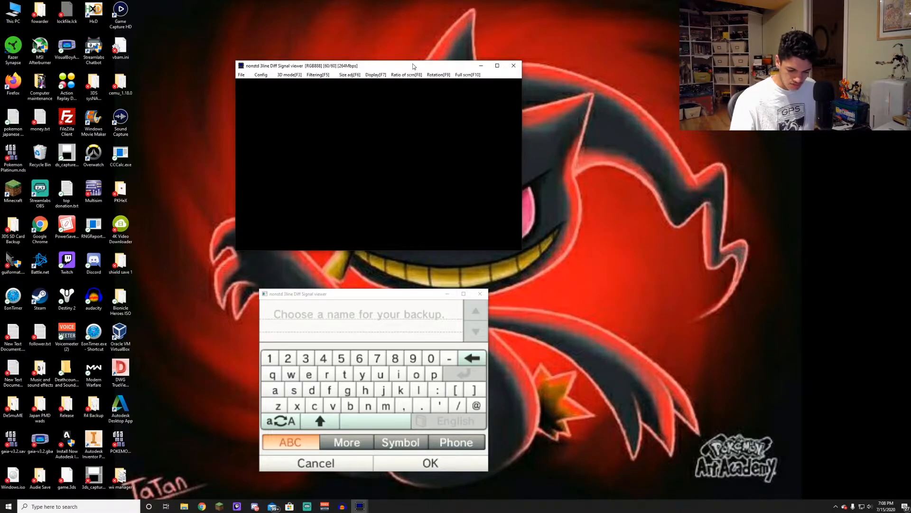
pyautogui.click(416, 374)
pyautogui.write('OR save')
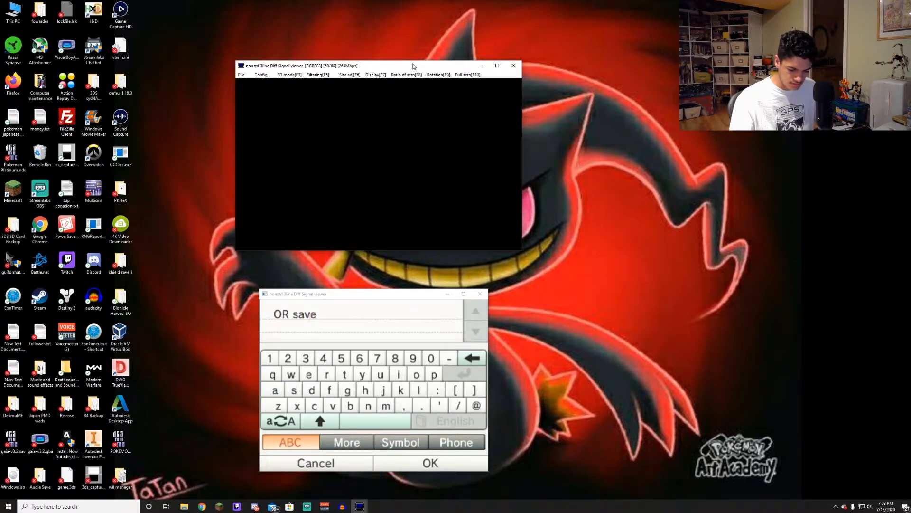
pyautogui.click(270, 358)
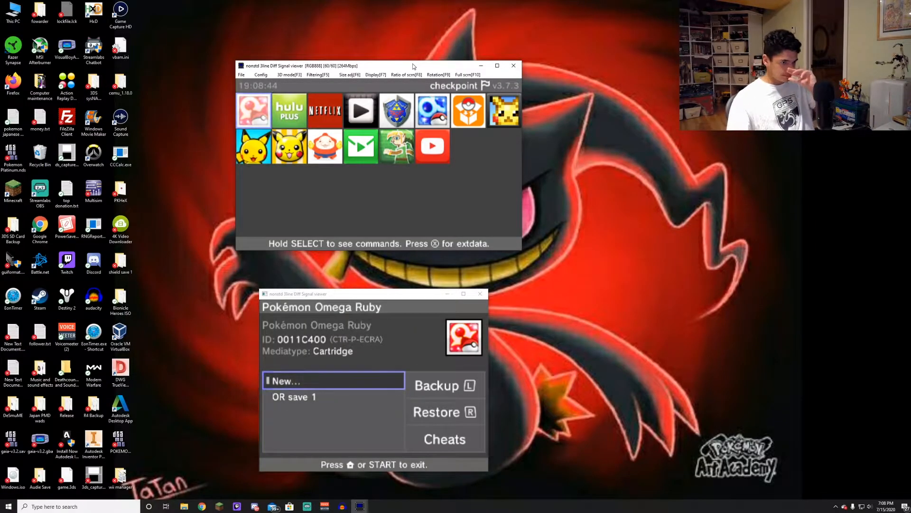
# Browse to the SD card's root in File Explorer and enter the 3ds folder.
pyautogui.press('down')
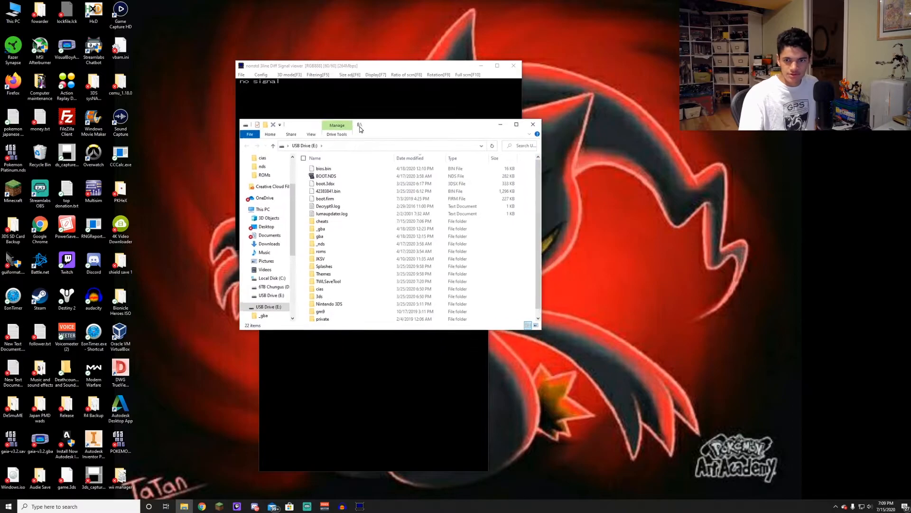
pyautogui.scroll(-3)
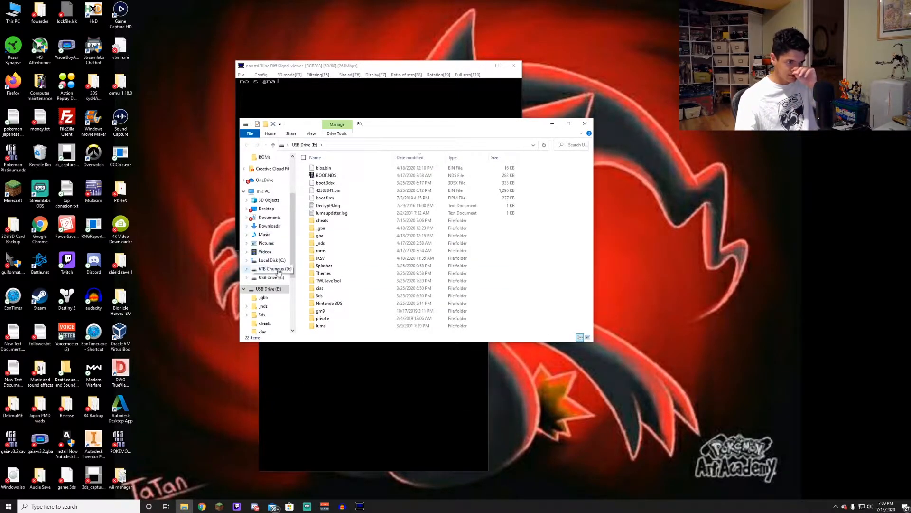
pyautogui.click(320, 287)
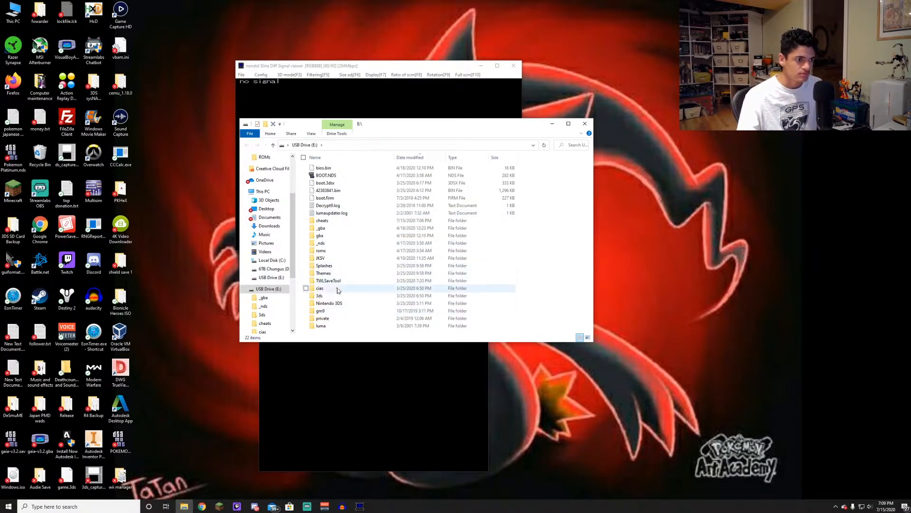
pyautogui.click(329, 303)
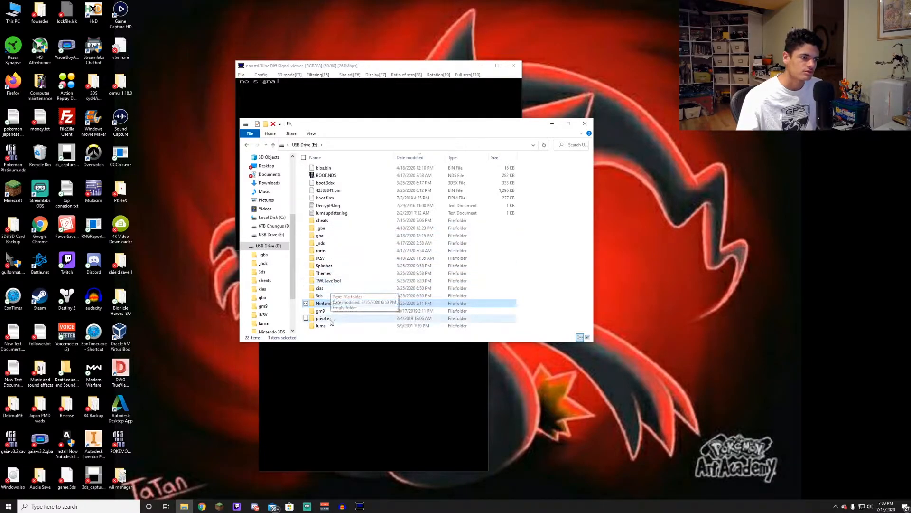
pyautogui.doubleClick(319, 296)
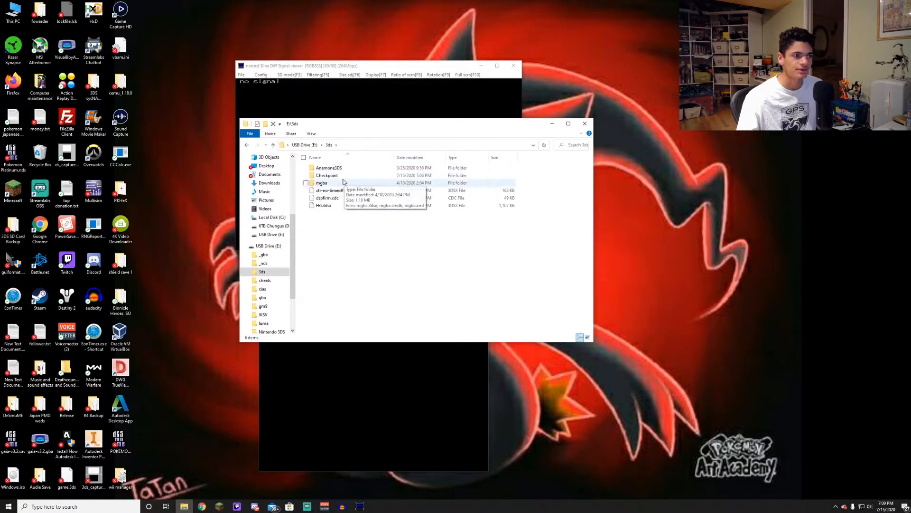
# Go through Checkpoint > saves > Pokémon Omega Ruby and select the OR save 1 folder.
pyautogui.click(326, 174)
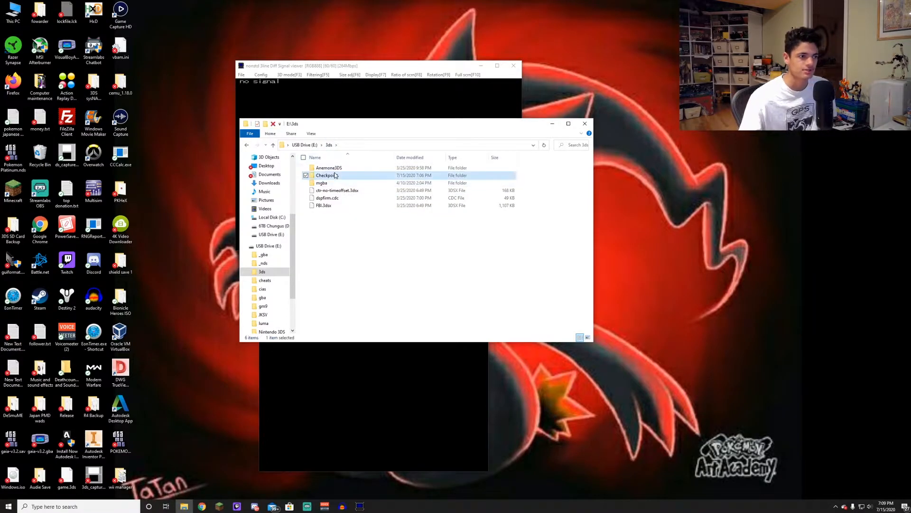
pyautogui.doubleClick(327, 175)
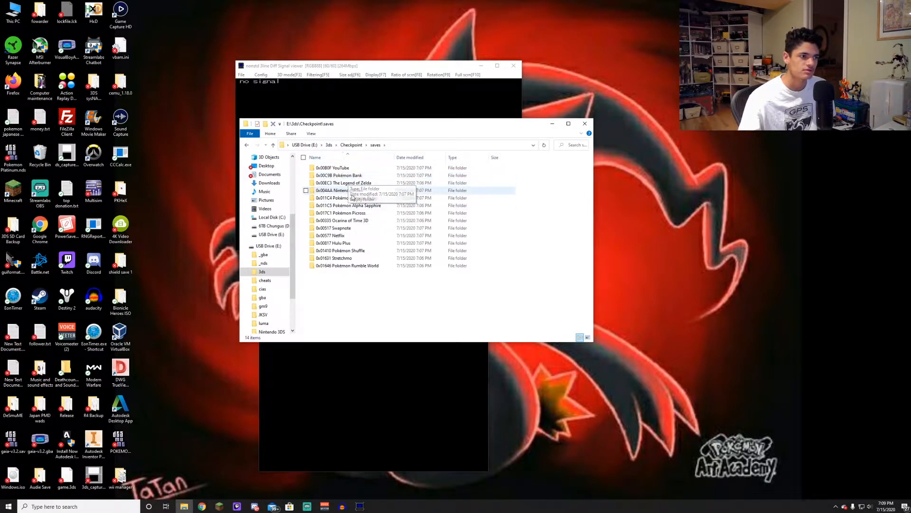
pyautogui.click(347, 197)
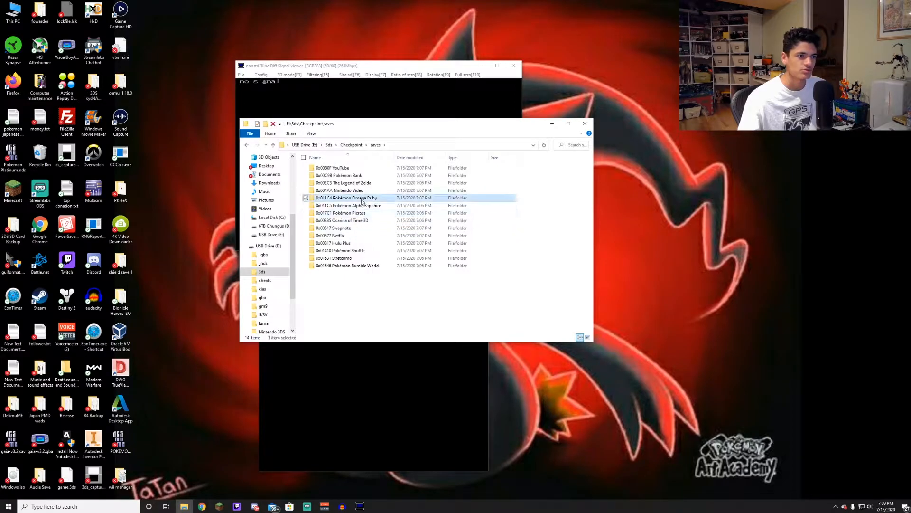
pyautogui.doubleClick(346, 197)
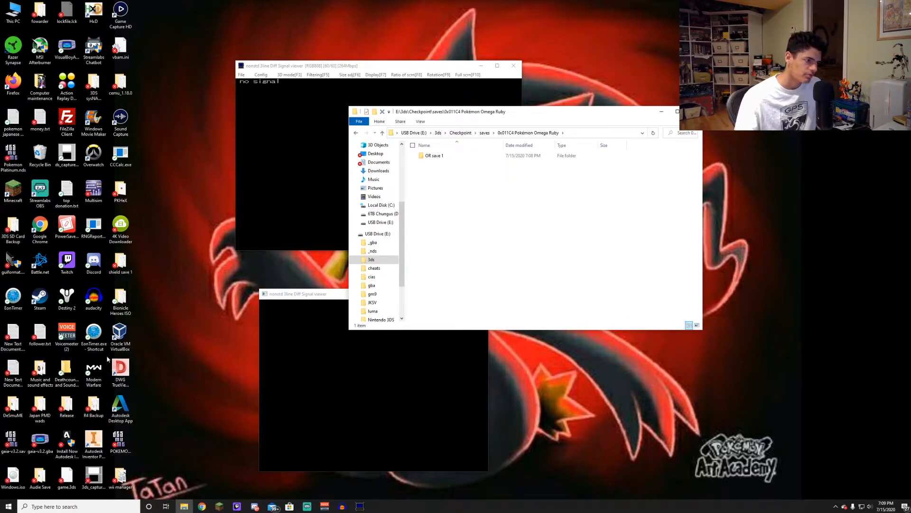
pyautogui.click(434, 155)
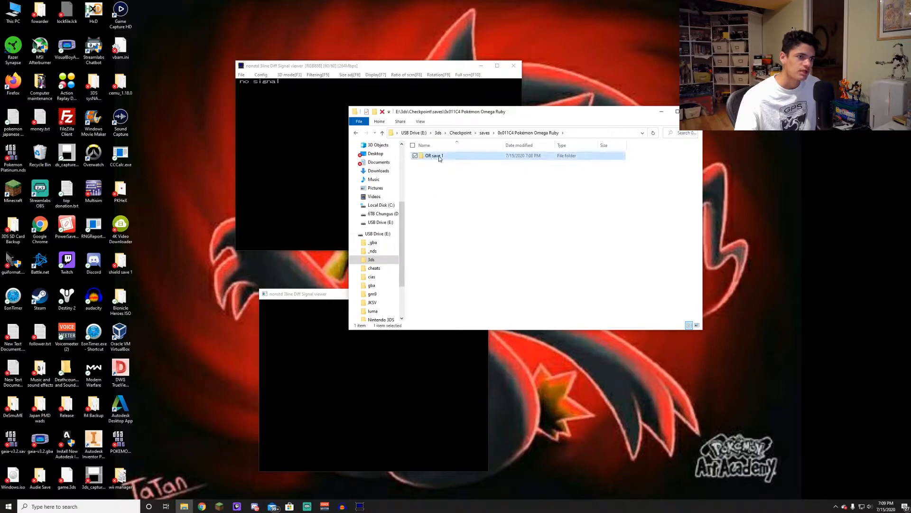
# Load the OR save 1 main file in PKHeX and set the Species to Magikarp.
pyautogui.doubleClick(433, 155)
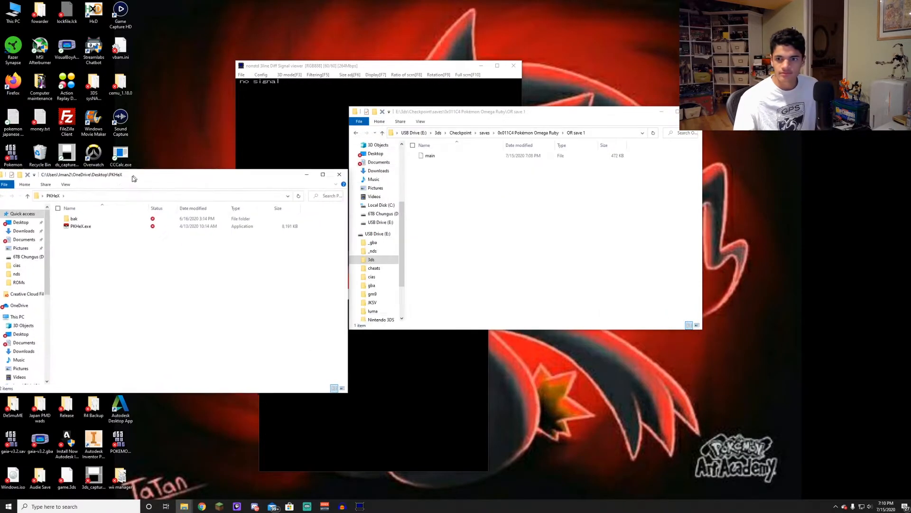
pyautogui.doubleClick(80, 226)
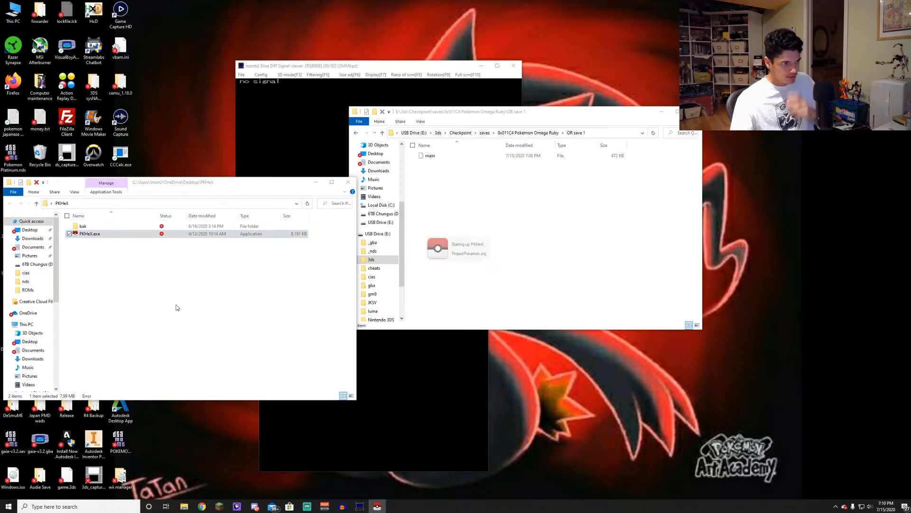
pyautogui.moveTo(349, 182)
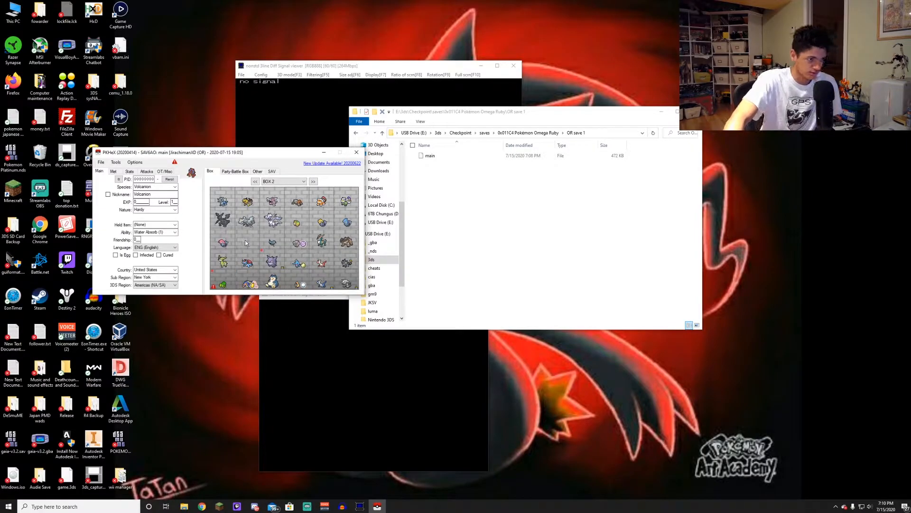
pyautogui.moveTo(150, 167)
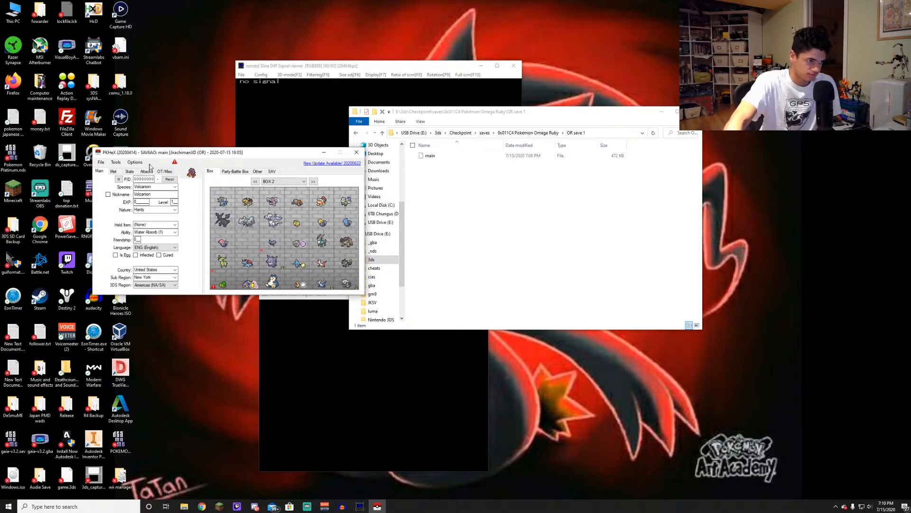
pyautogui.tripleClick(152, 186)
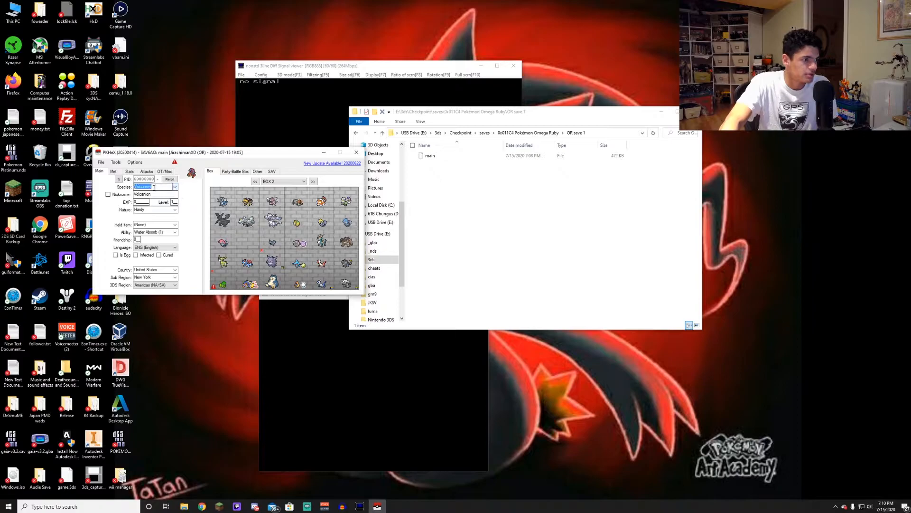
pyautogui.click(155, 187)
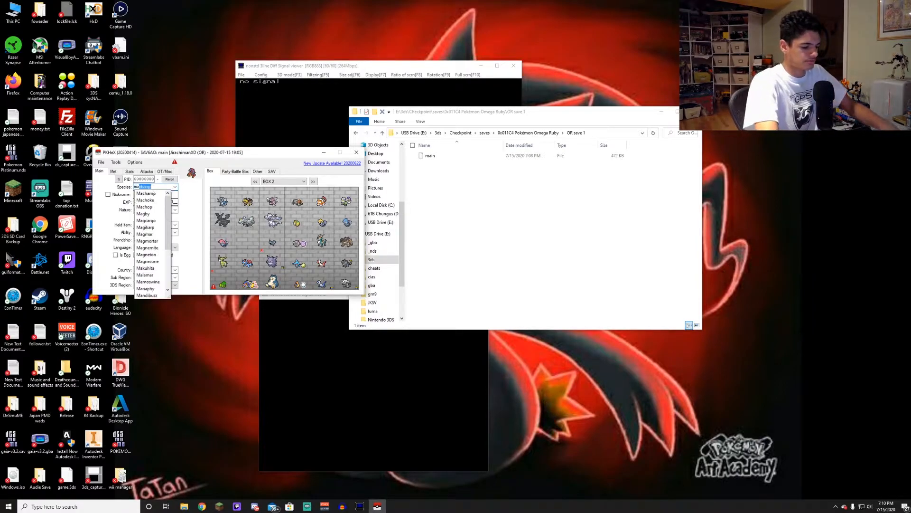
pyautogui.click(144, 227)
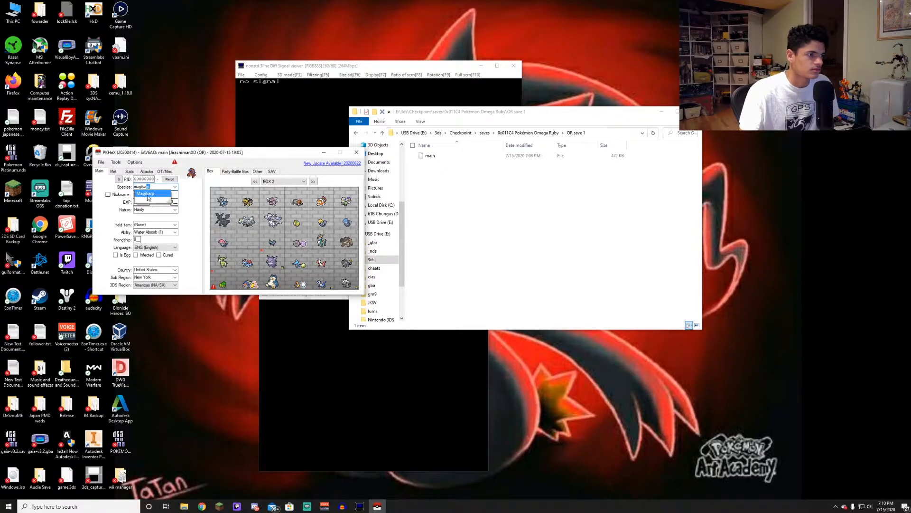
pyautogui.click(154, 193)
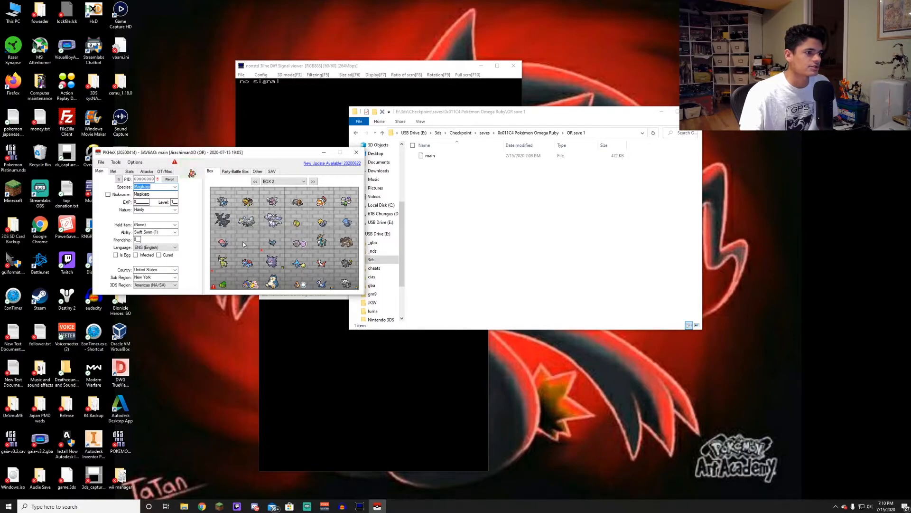
pyautogui.moveTo(247, 243)
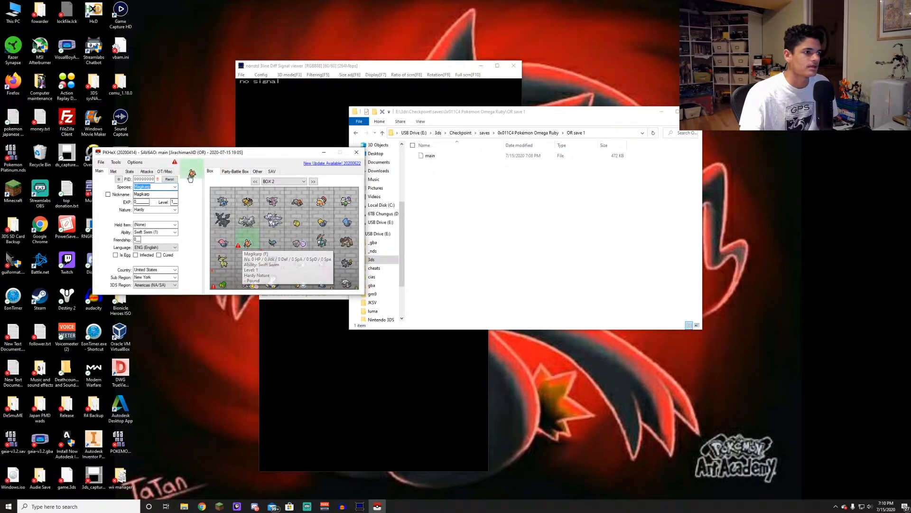
# Give the Magikarp its first move, set it into a Box 2 slot past the legality warning, and review its Met data.
pyautogui.click(146, 171)
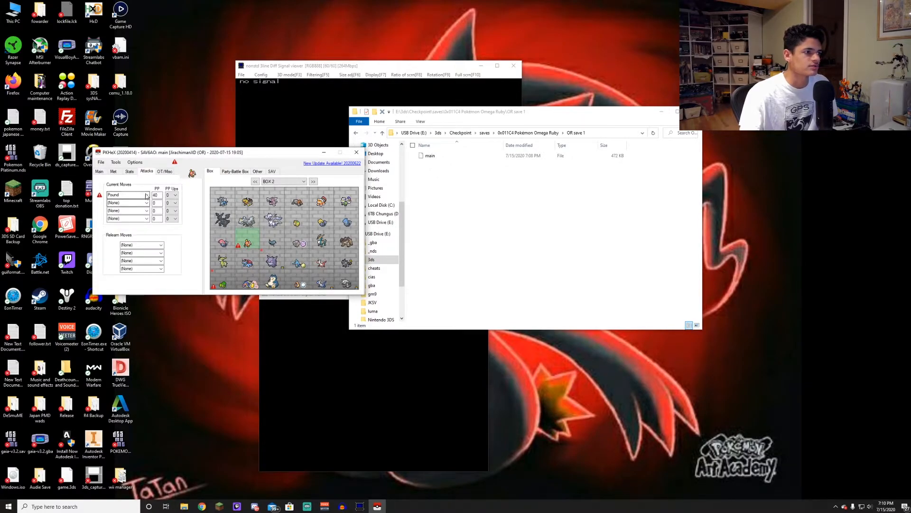
pyautogui.click(146, 194)
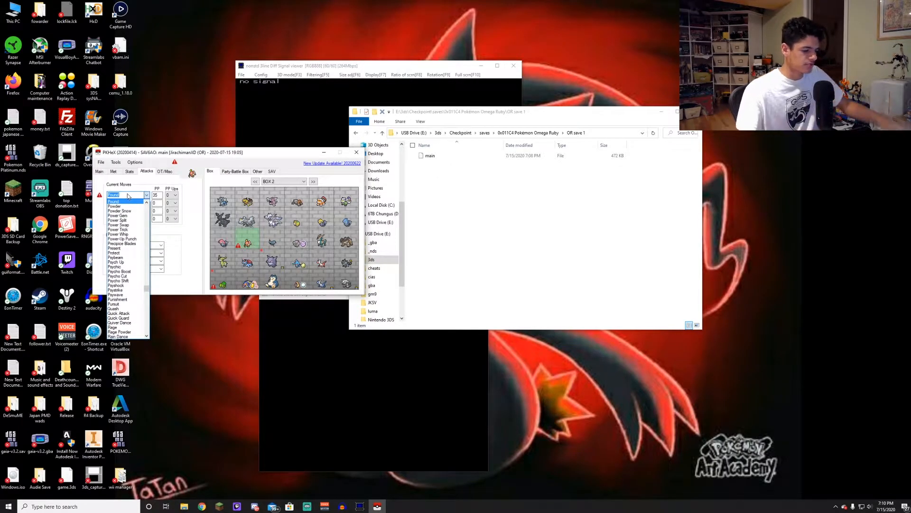
pyautogui.click(122, 202)
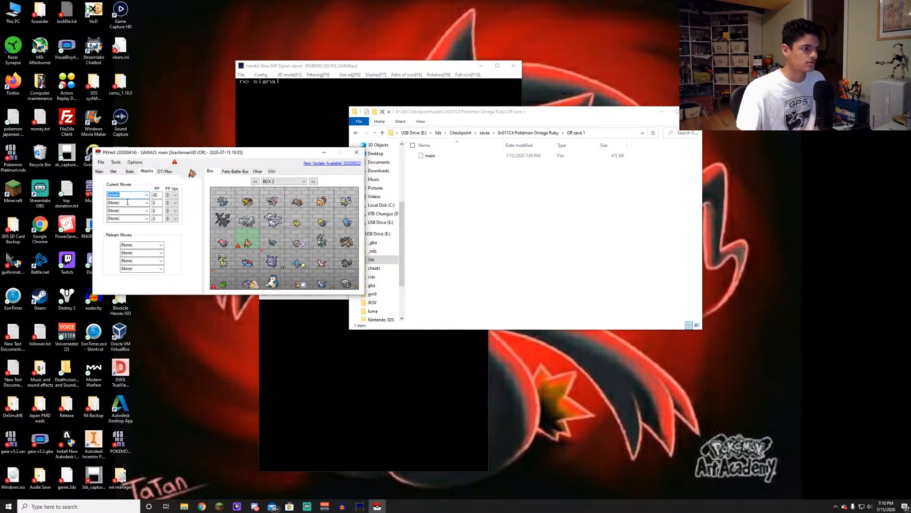
pyautogui.rightClick(239, 244)
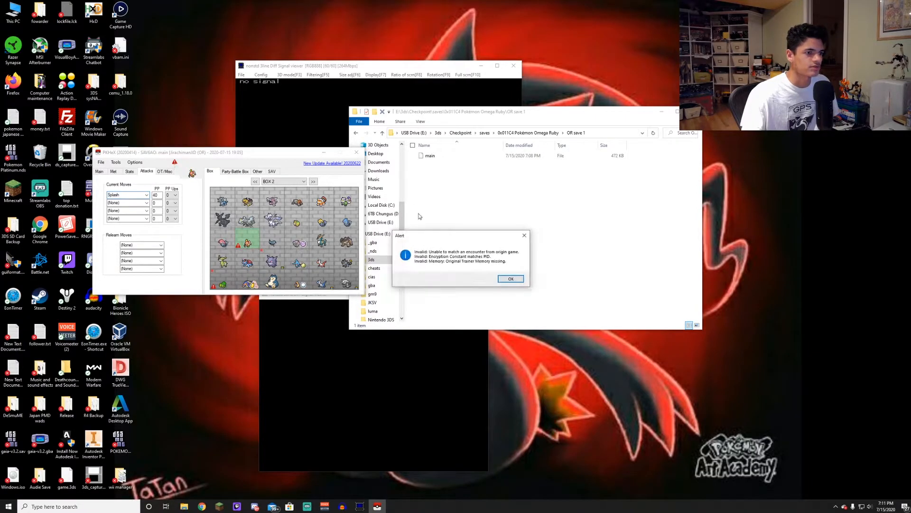
pyautogui.click(511, 278)
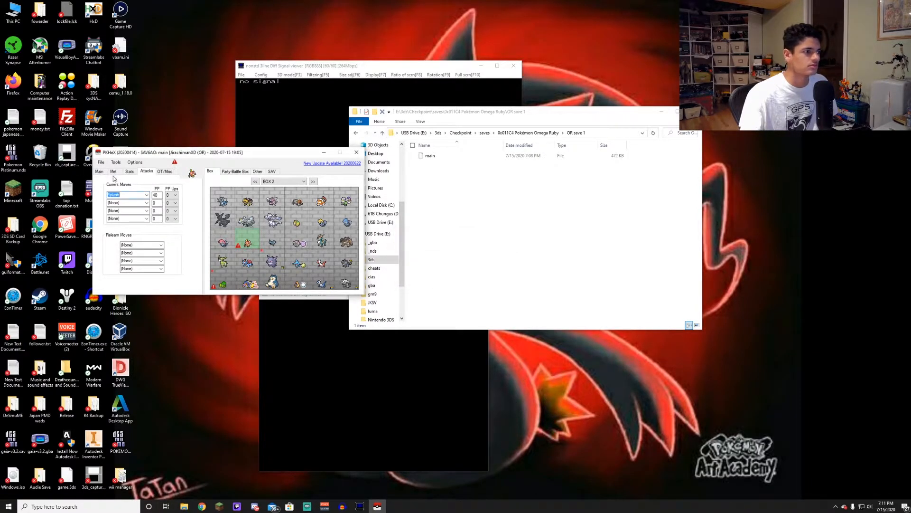
pyautogui.click(113, 171)
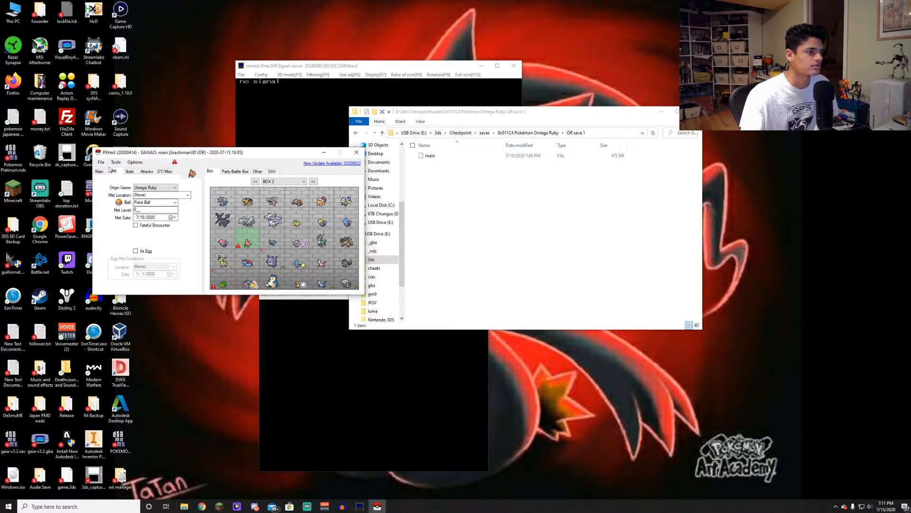
pyautogui.click(99, 171)
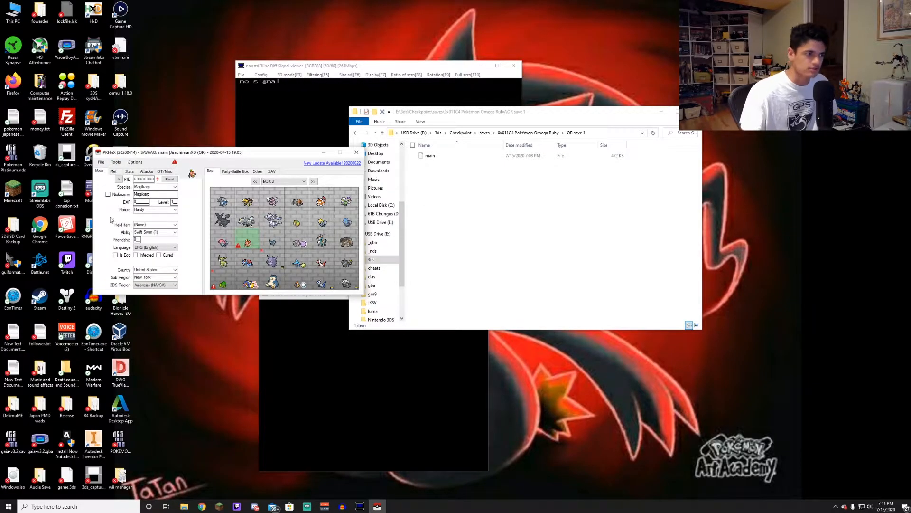
# Export the edited save as main over the existing file in the OR save 1 folder, confirming the overwrite.
pyautogui.click(101, 161)
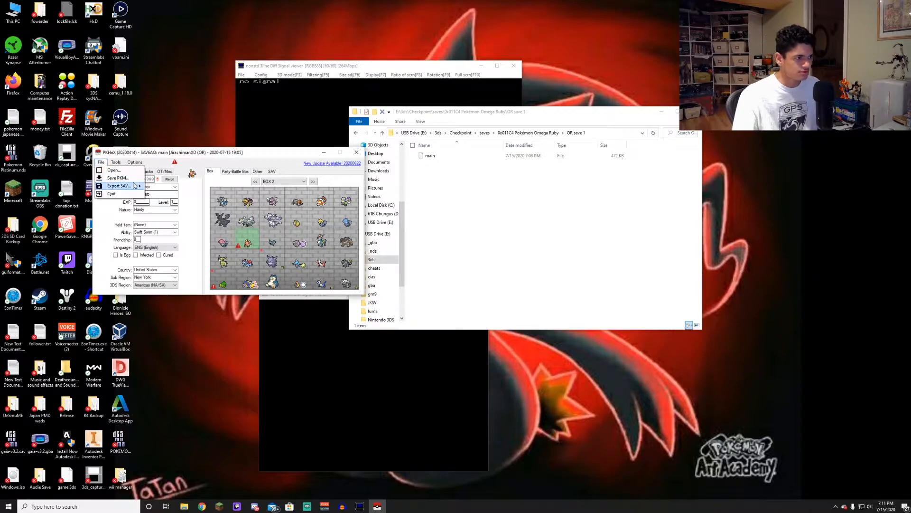
pyautogui.click(119, 186)
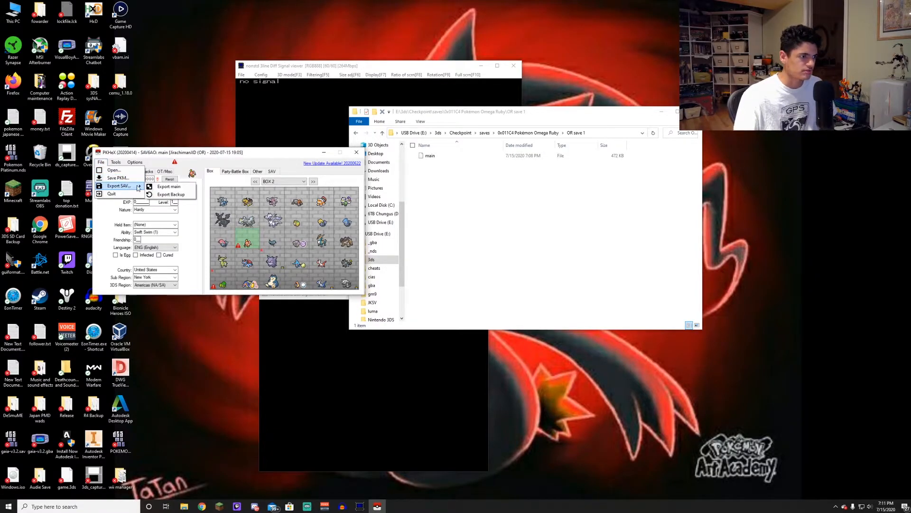
pyautogui.moveTo(169, 187)
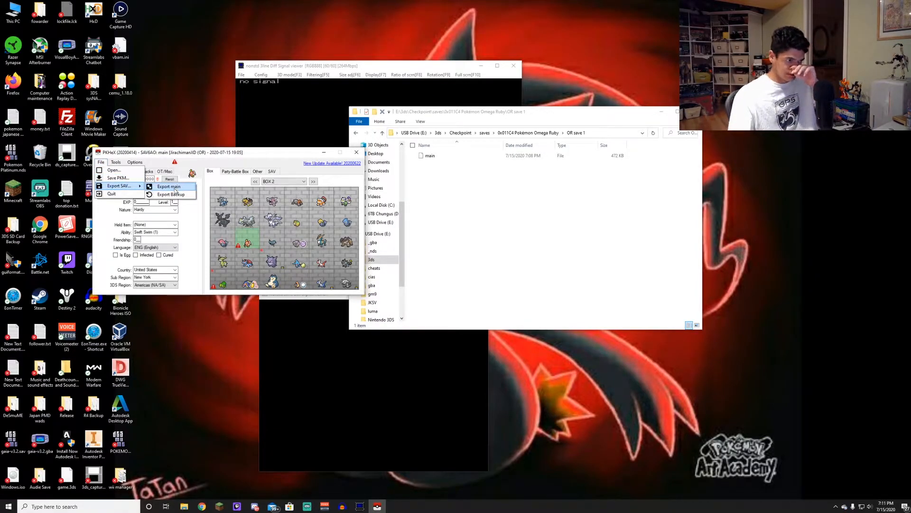
pyautogui.click(169, 187)
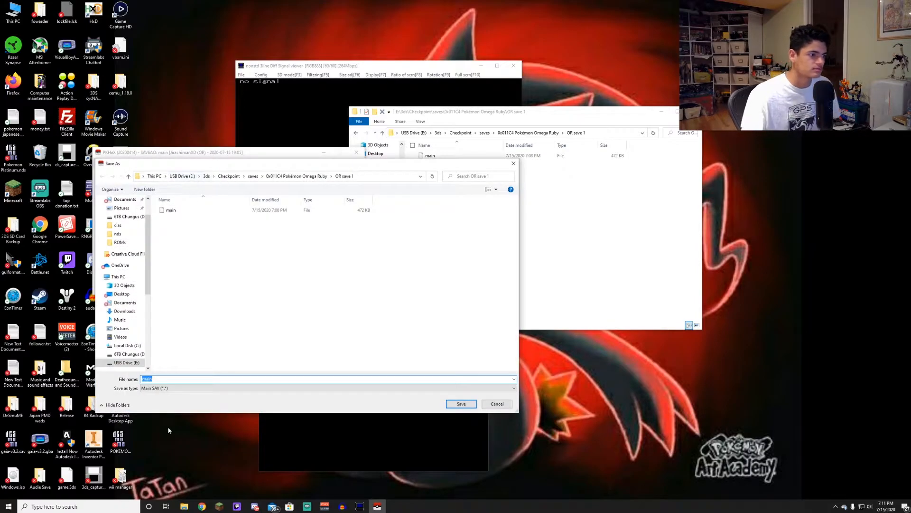
pyautogui.moveTo(355, 190)
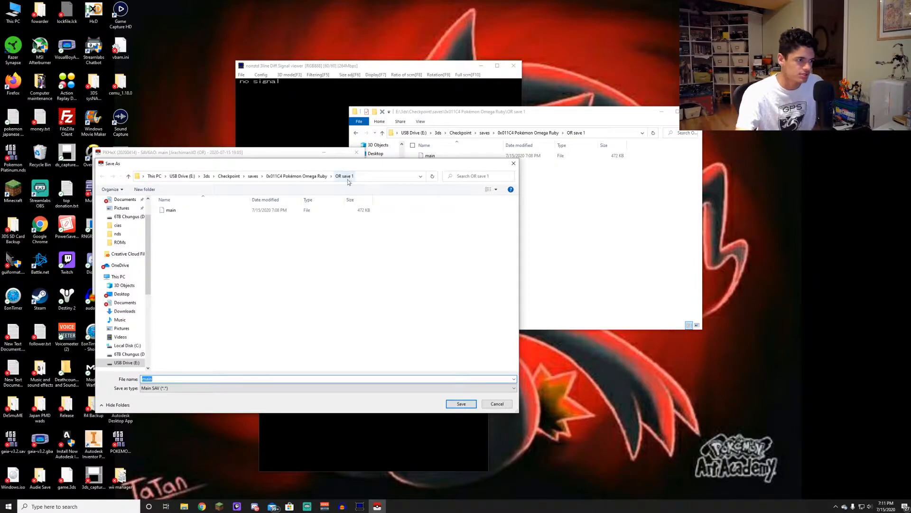
pyautogui.click(462, 404)
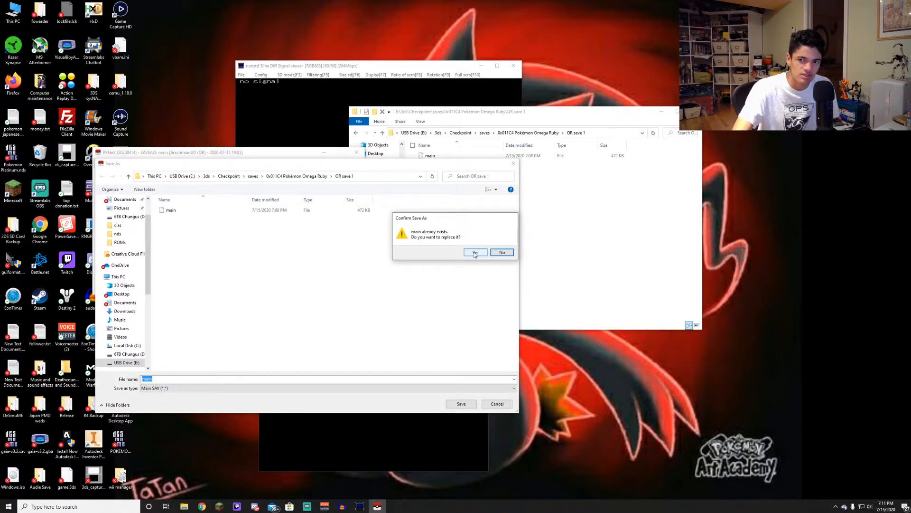
pyautogui.click(475, 251)
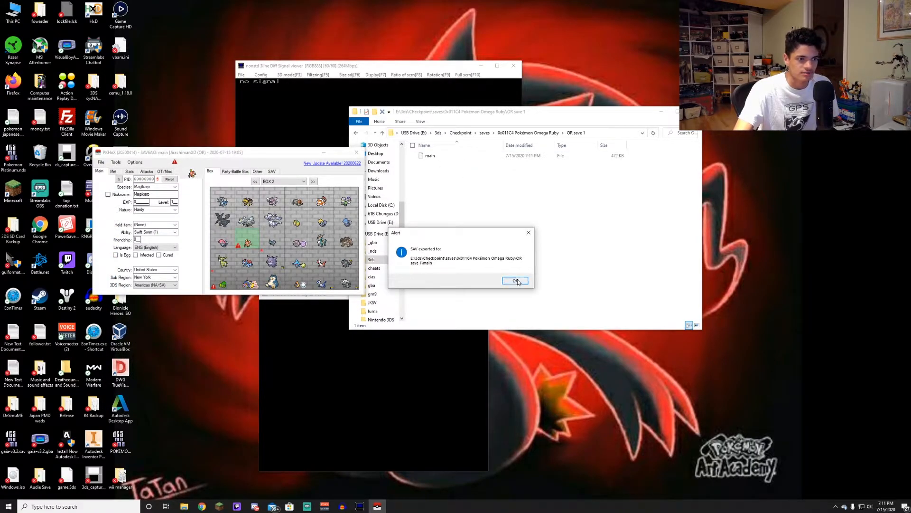
pyautogui.click(514, 281)
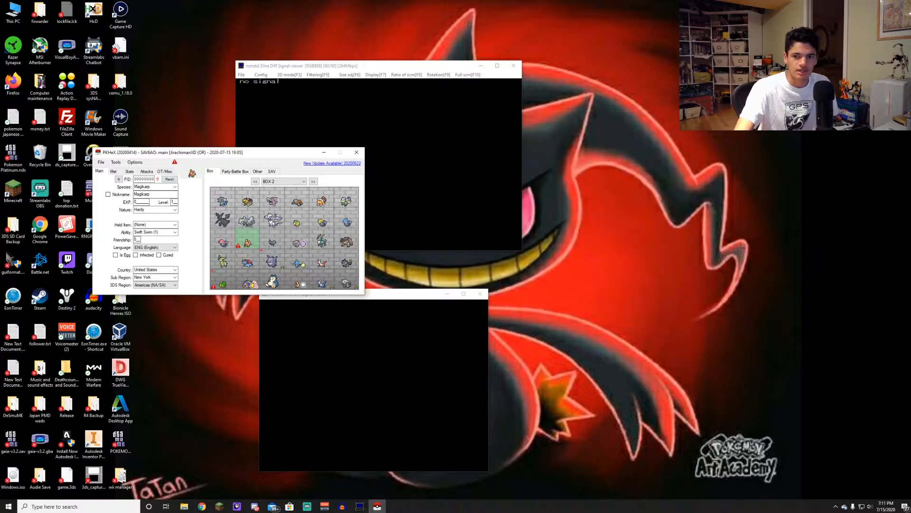
# Restore the OR save 1 backup to Pokémon Omega Ruby in Checkpoint.
pyautogui.click(356, 152)
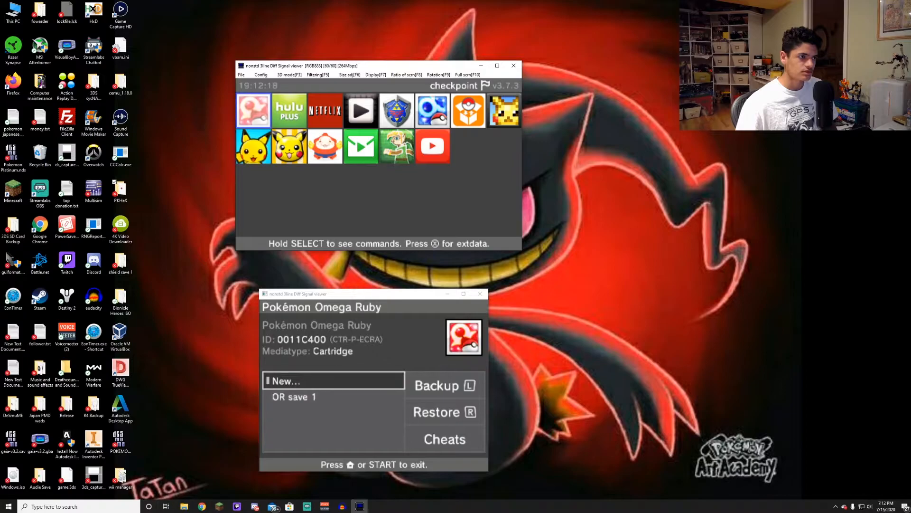
pyautogui.press('down')
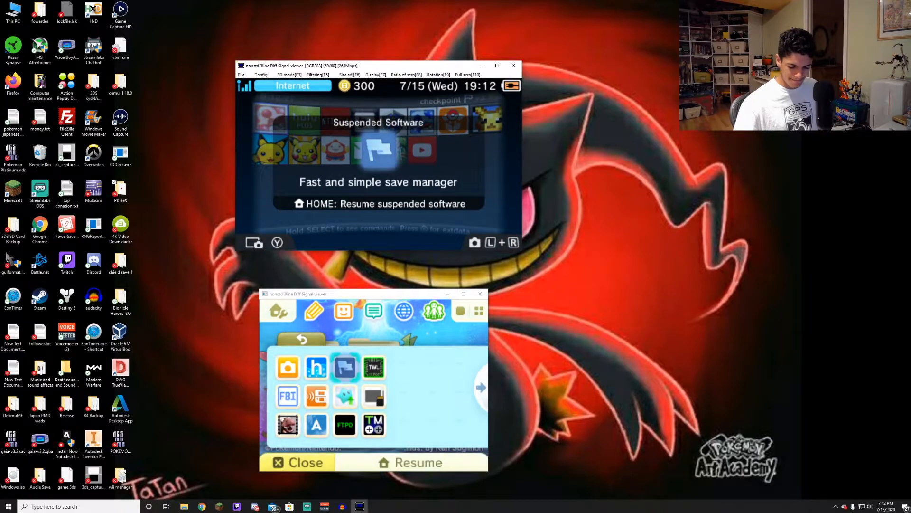
# Close the suspended Checkpoint software and reboot the console into GodMode9.
pyautogui.click(298, 462)
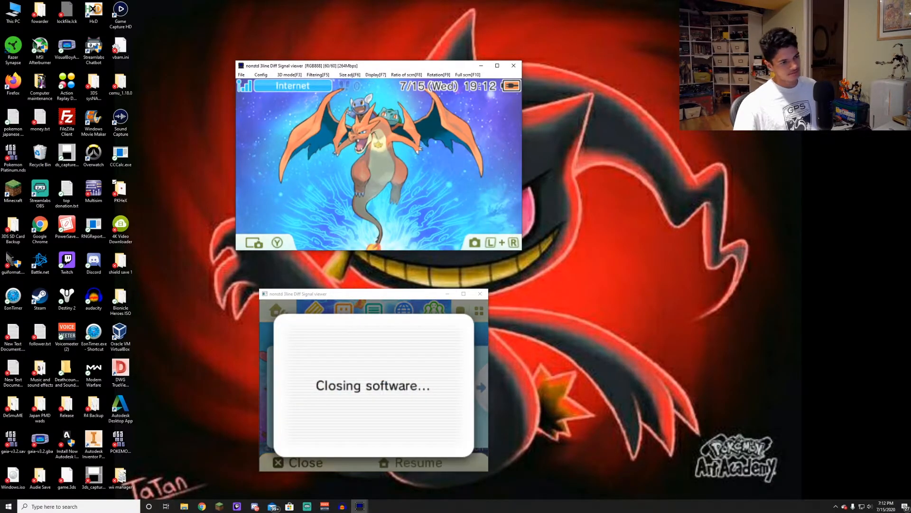
pyautogui.click(297, 463)
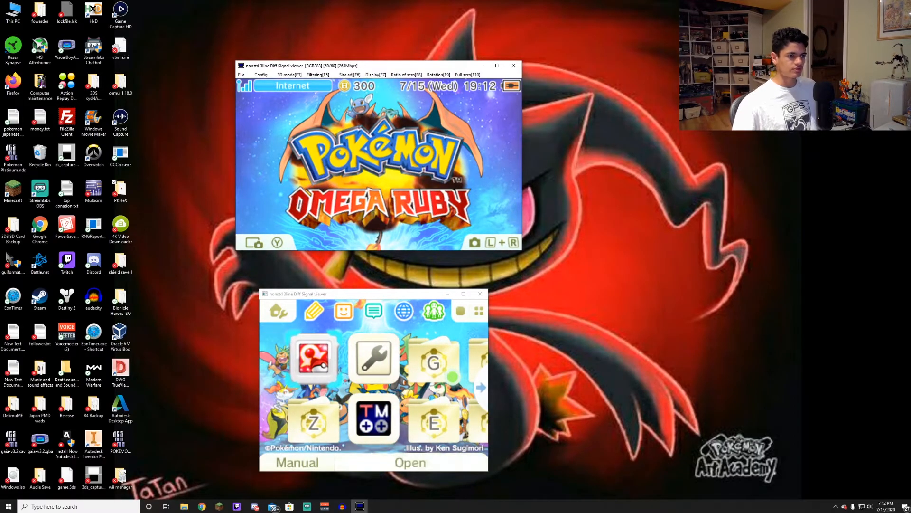
pyautogui.click(410, 462)
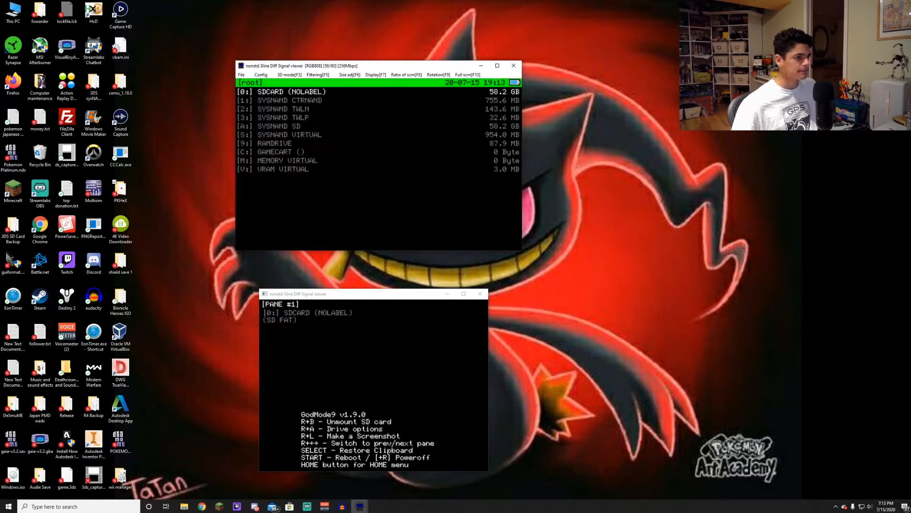
# Move through GodMode9's root drive list toward the GAMECART entry.
pyautogui.press('down')
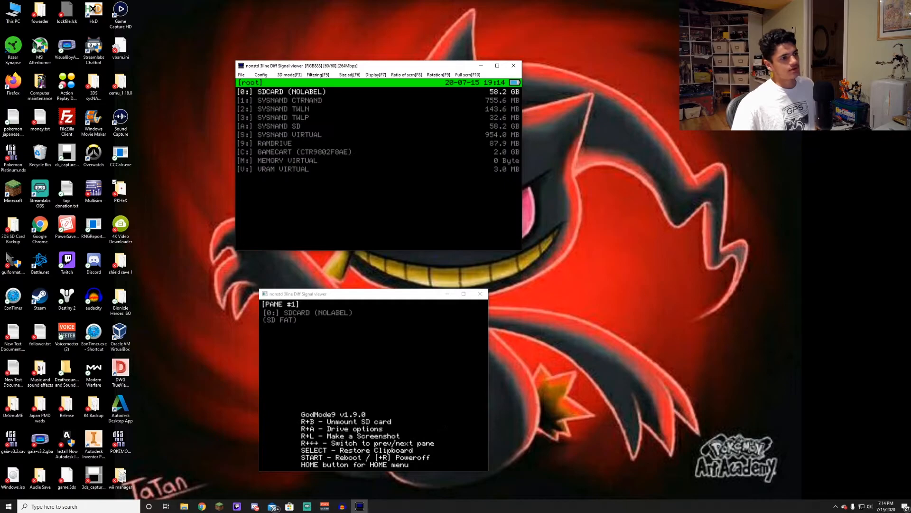
pyautogui.press('down')
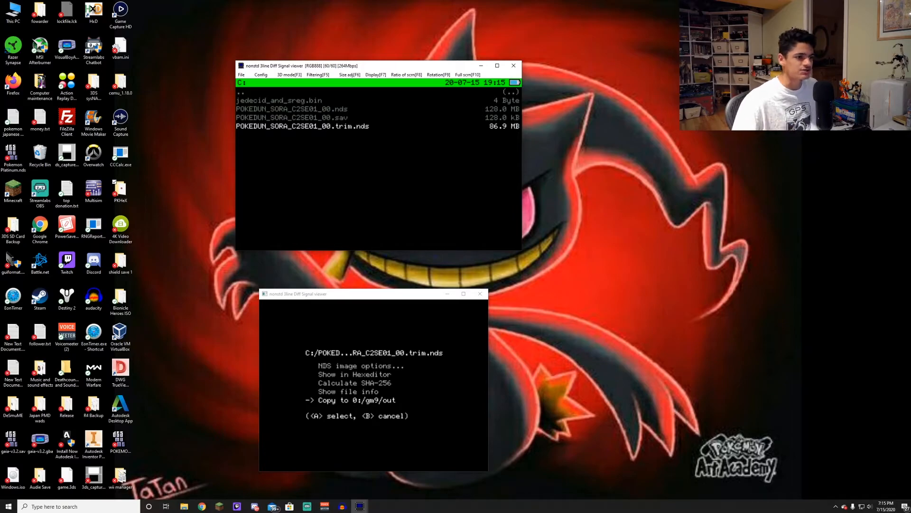
# Move between the NDS image actions for the trimmed Explorers of Sky ROM.
pyautogui.press('up')
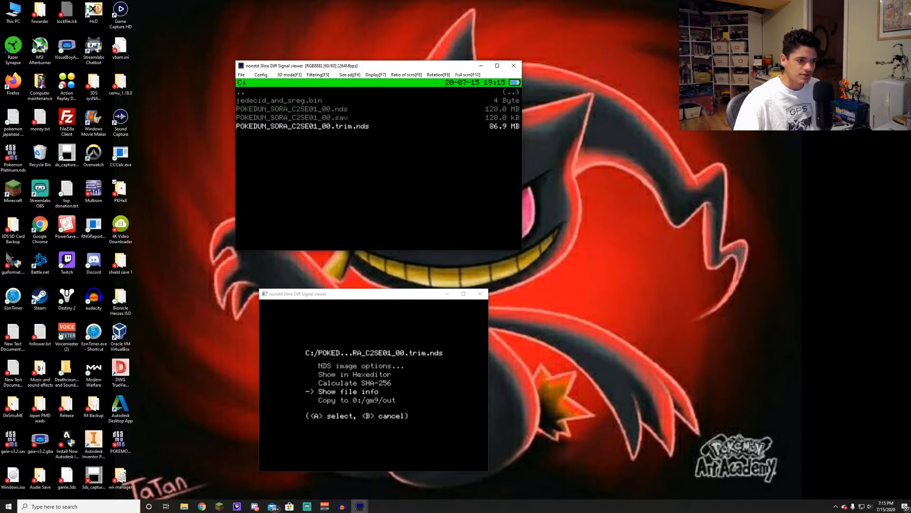
pyautogui.press('down')
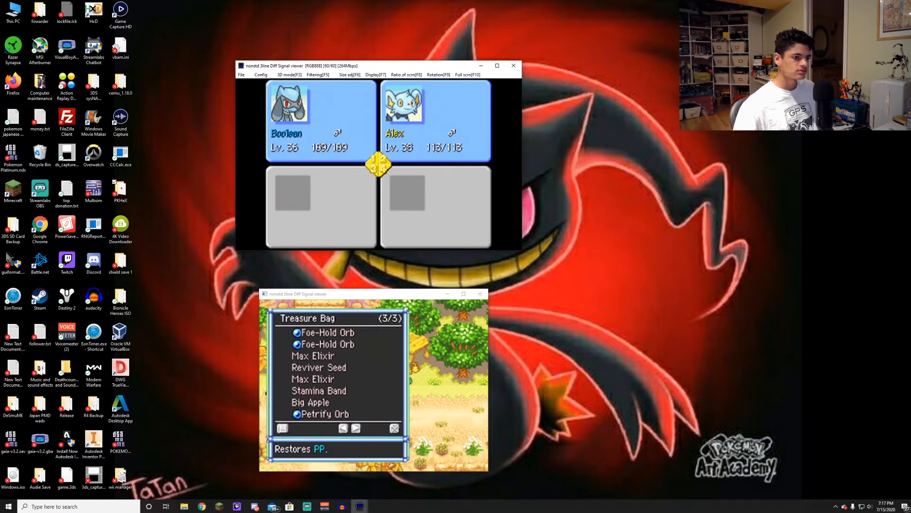
# Page through the Treasure Bag's item list in Explorers of Sky.
pyautogui.click(344, 428)
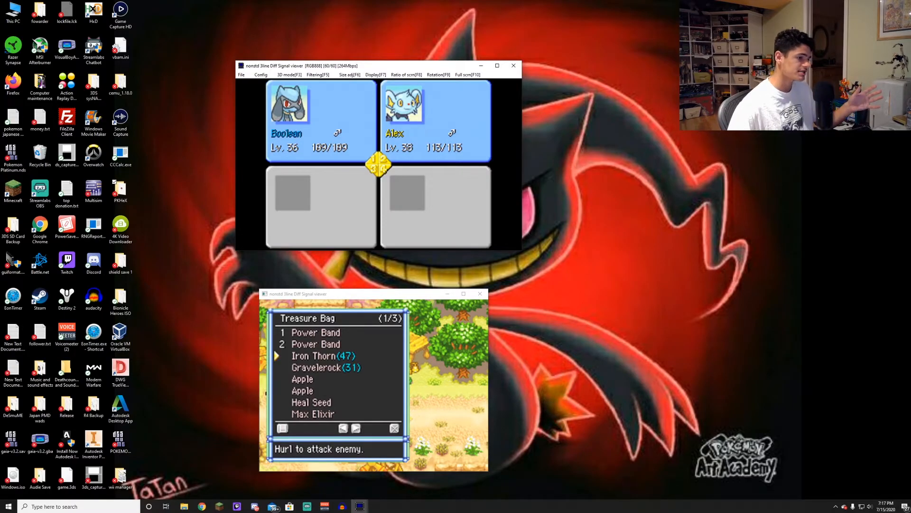
pyautogui.click(355, 428)
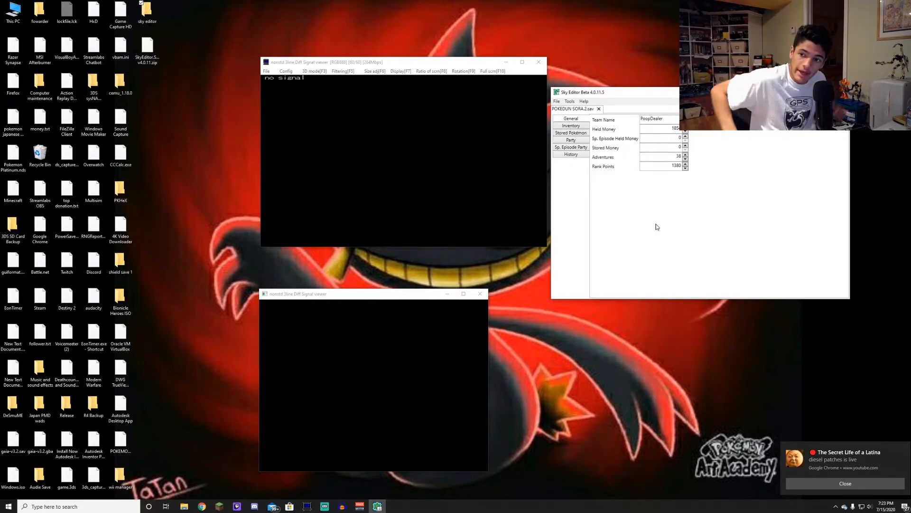
pyautogui.moveTo(603, 12)
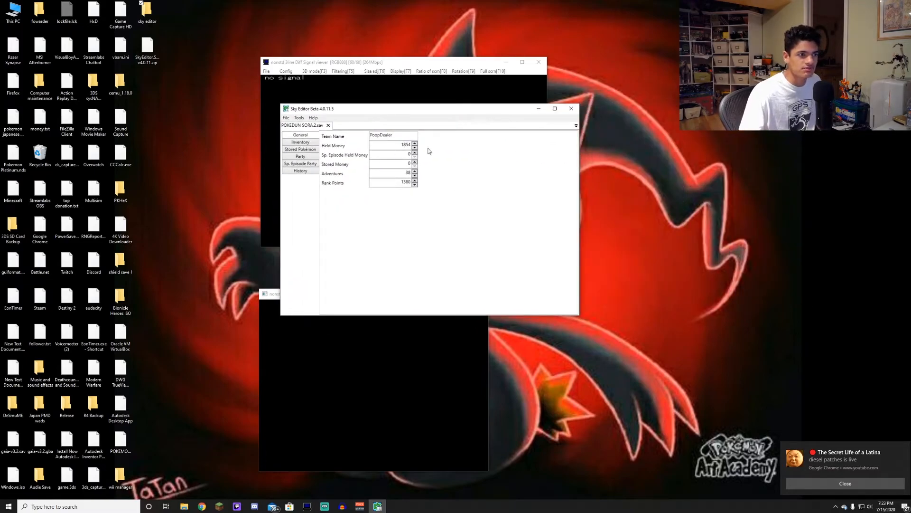
# Add a Valiant Rock to the Treasure Bag held items, bringing the count to 25 of 50.
pyautogui.click(301, 141)
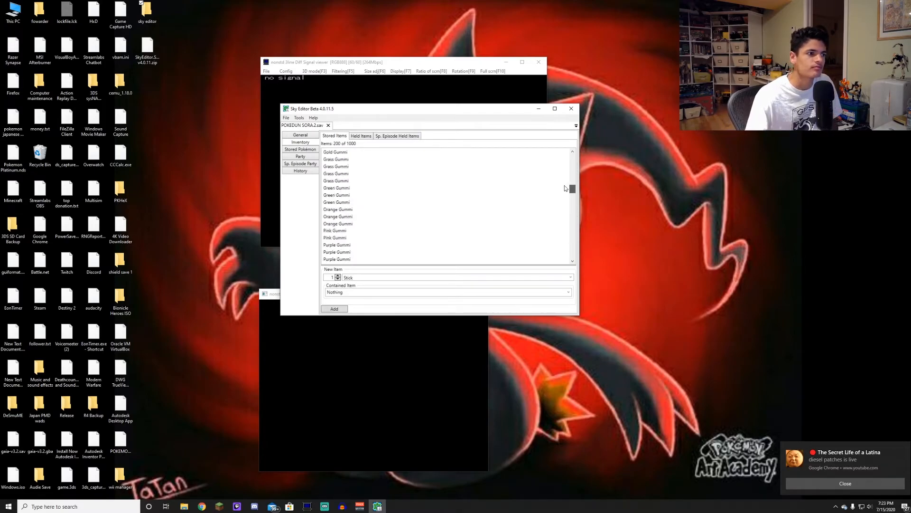
pyautogui.click(361, 136)
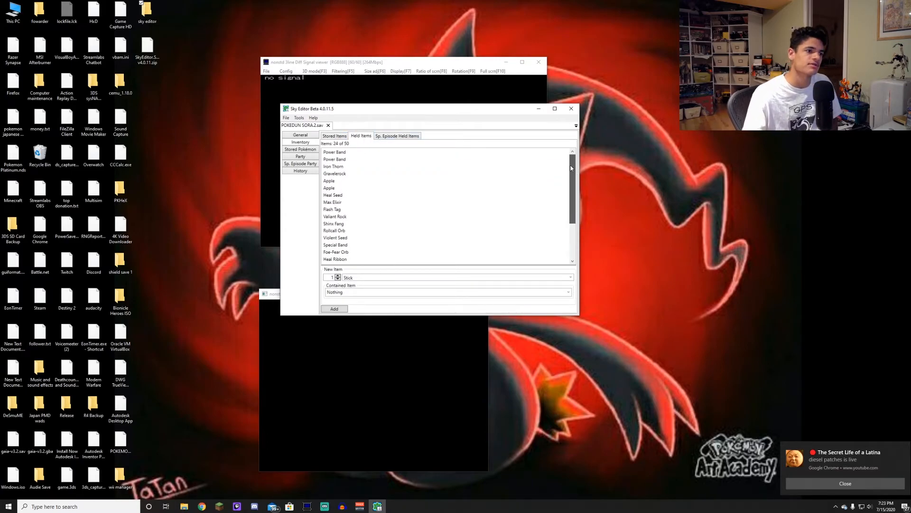
pyautogui.scroll(-3)
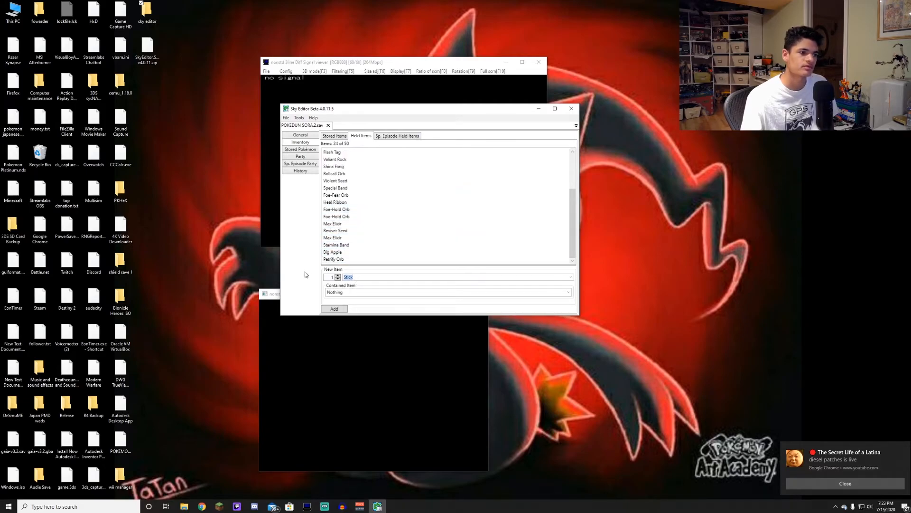
pyautogui.moveTo(314, 277)
pyautogui.write('Valiant Ro')
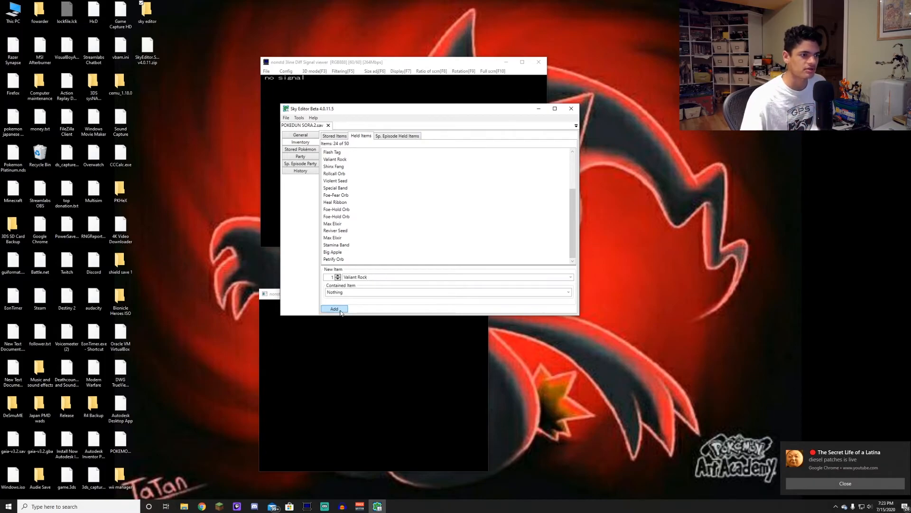
pyautogui.click(334, 309)
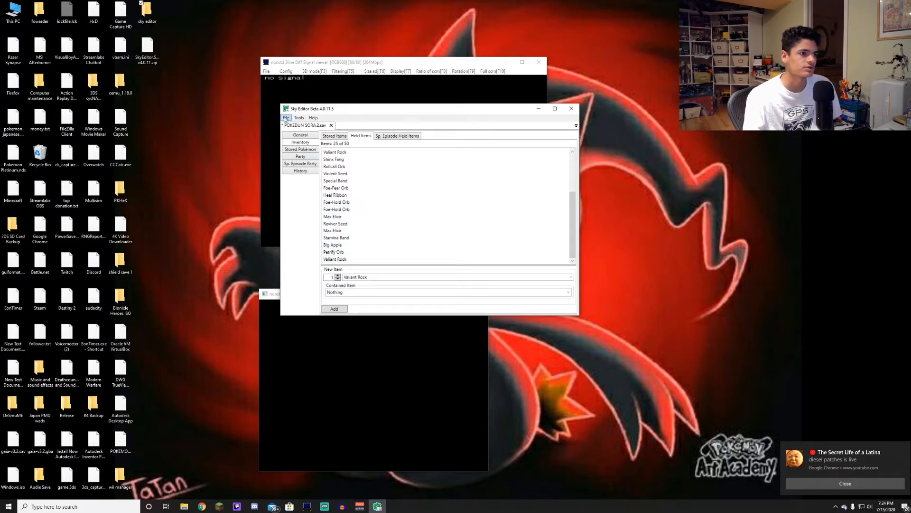
# Save the edited file as POKEDUN SORA.3.sav in the TWLSaveTool folder.
pyautogui.click(266, 118)
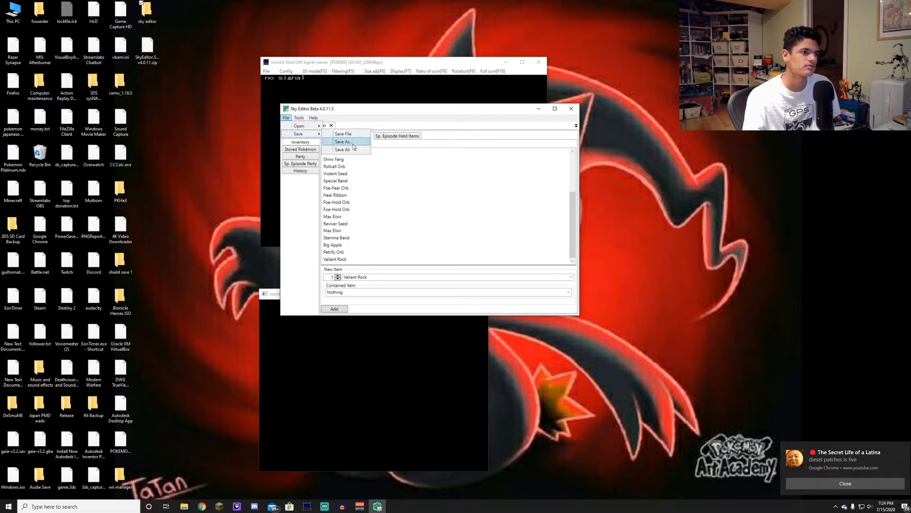
pyautogui.click(343, 142)
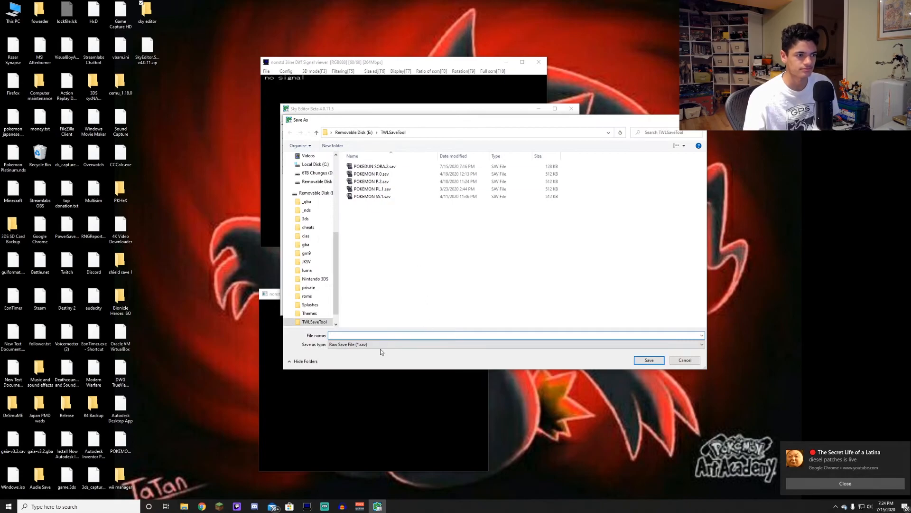
pyautogui.moveTo(378, 326)
pyautogui.write('POKEDUN')
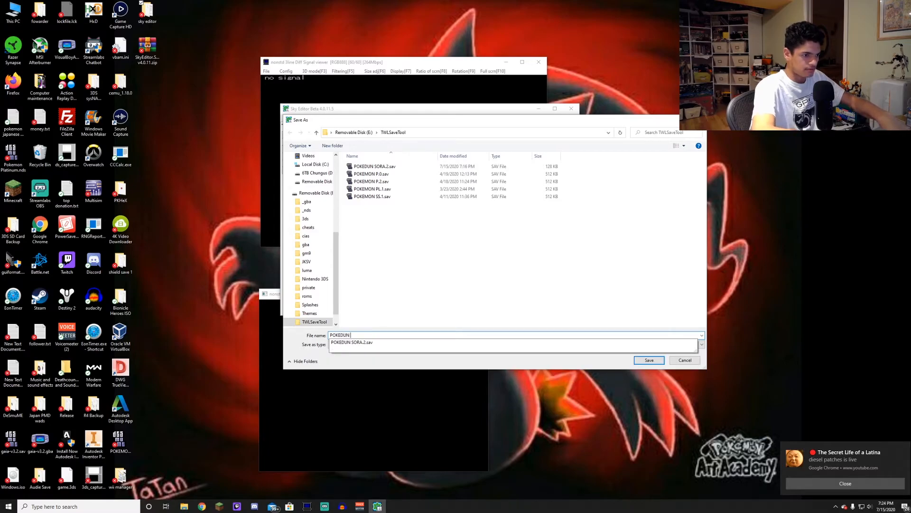
pyautogui.write('SORA.3.sav')
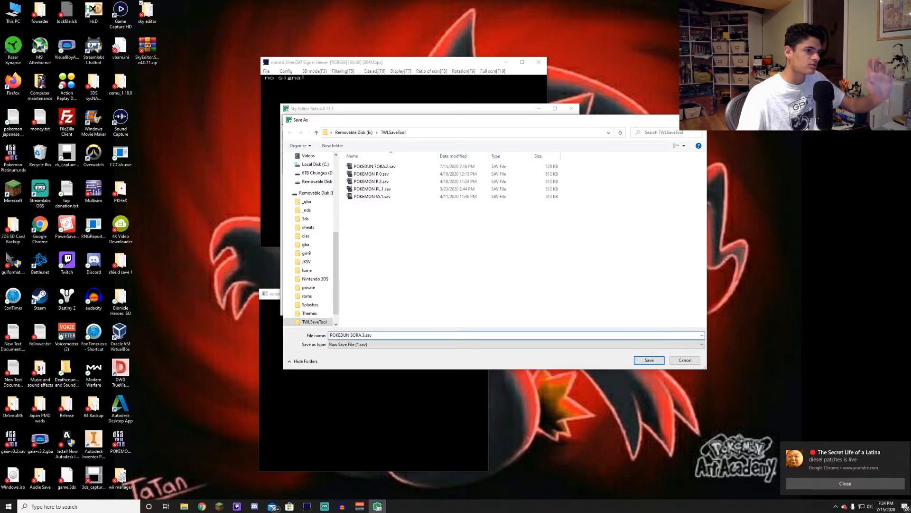
pyautogui.moveTo(665, 421)
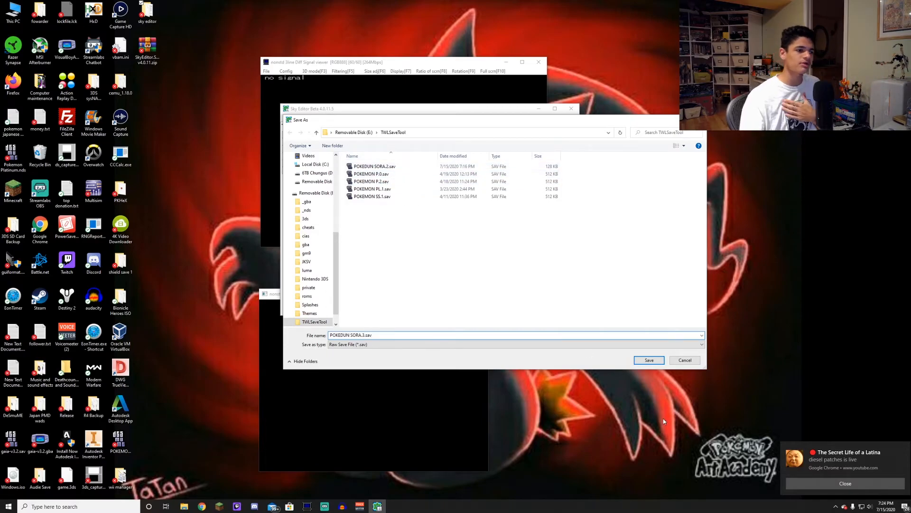
pyautogui.click(649, 360)
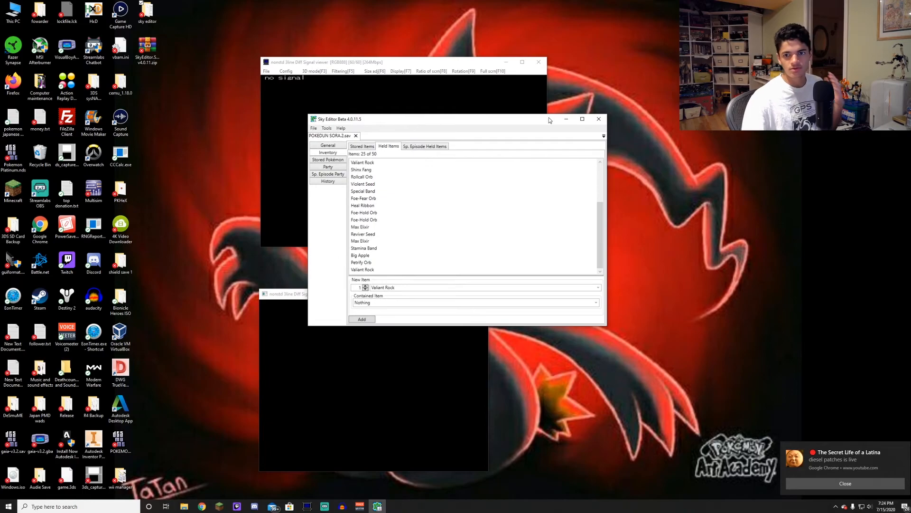
# Return to the 3DS Home Menu stream and launch TWLSaveTool again.
pyautogui.click(598, 119)
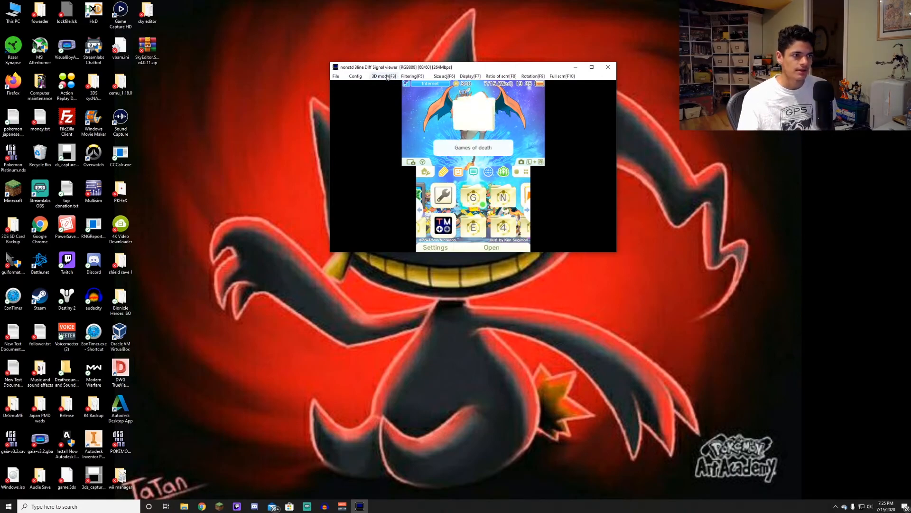
pyautogui.click(356, 76)
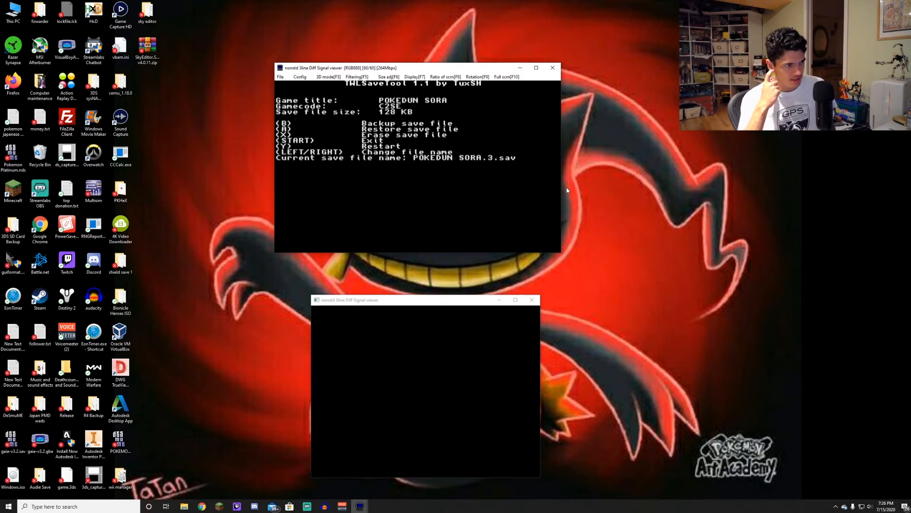
# Cycle the current save file name to POKEDUN SORA.3.sav for restoring to the cartridge.
pyautogui.press('left')
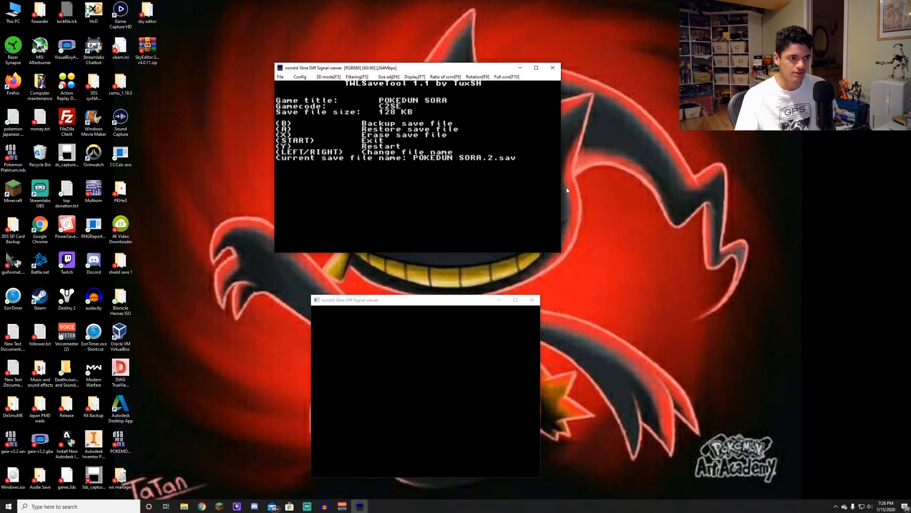
pyautogui.press('right')
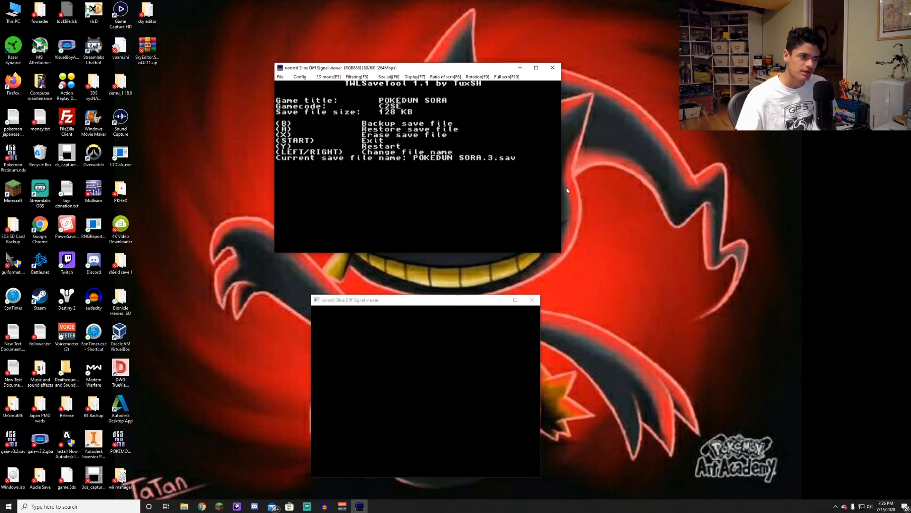
pyautogui.press('left')
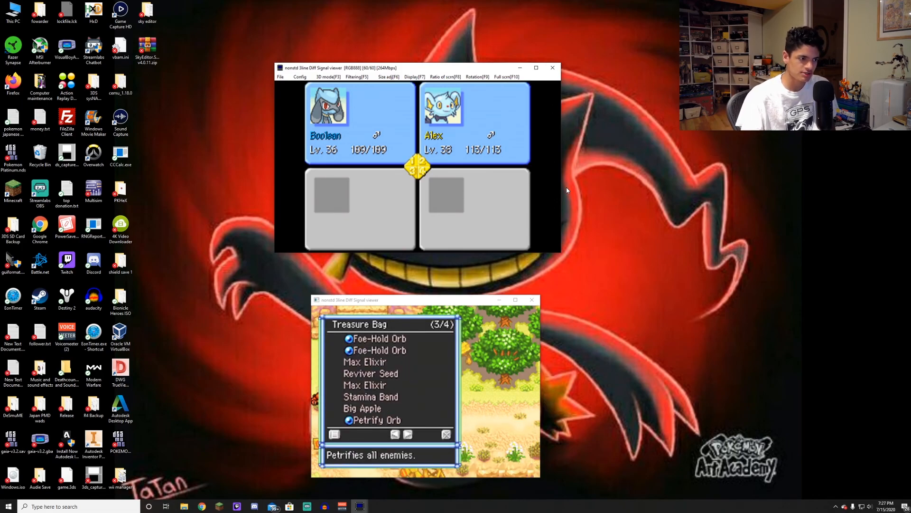
# Turn to Treasure Bag page 4/4 showing the added Valiant Rock.
pyautogui.click(407, 434)
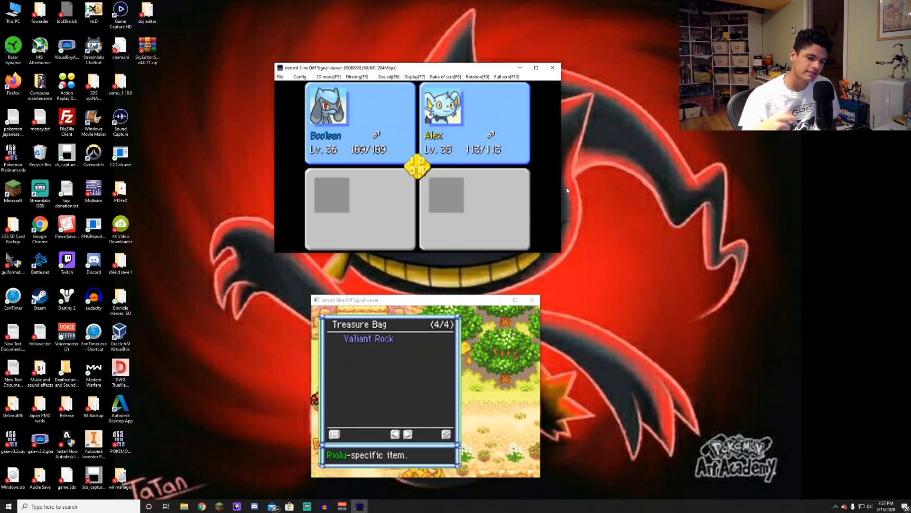